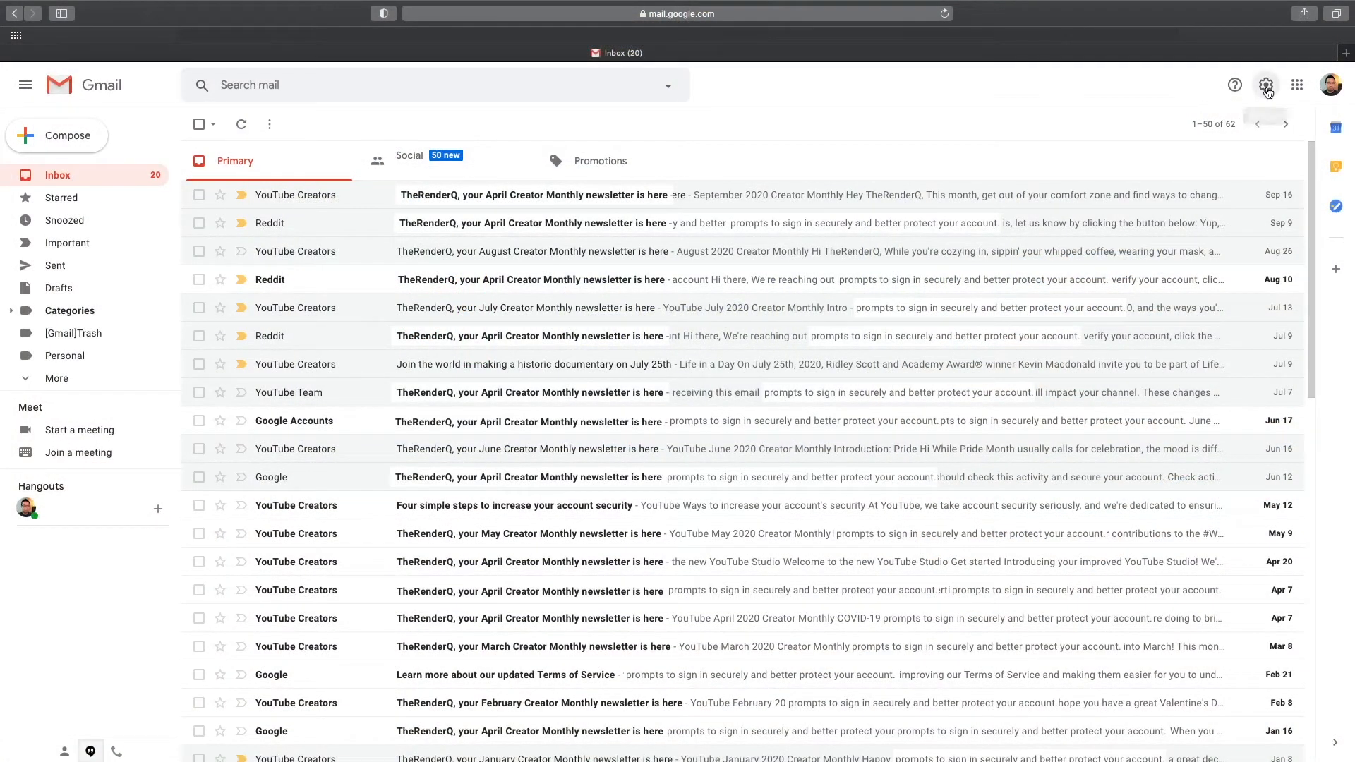
Reach the Signature section of Gmail's full General settings via See all settings.
{"action": "left_click", "coordinate": [1264, 85]}
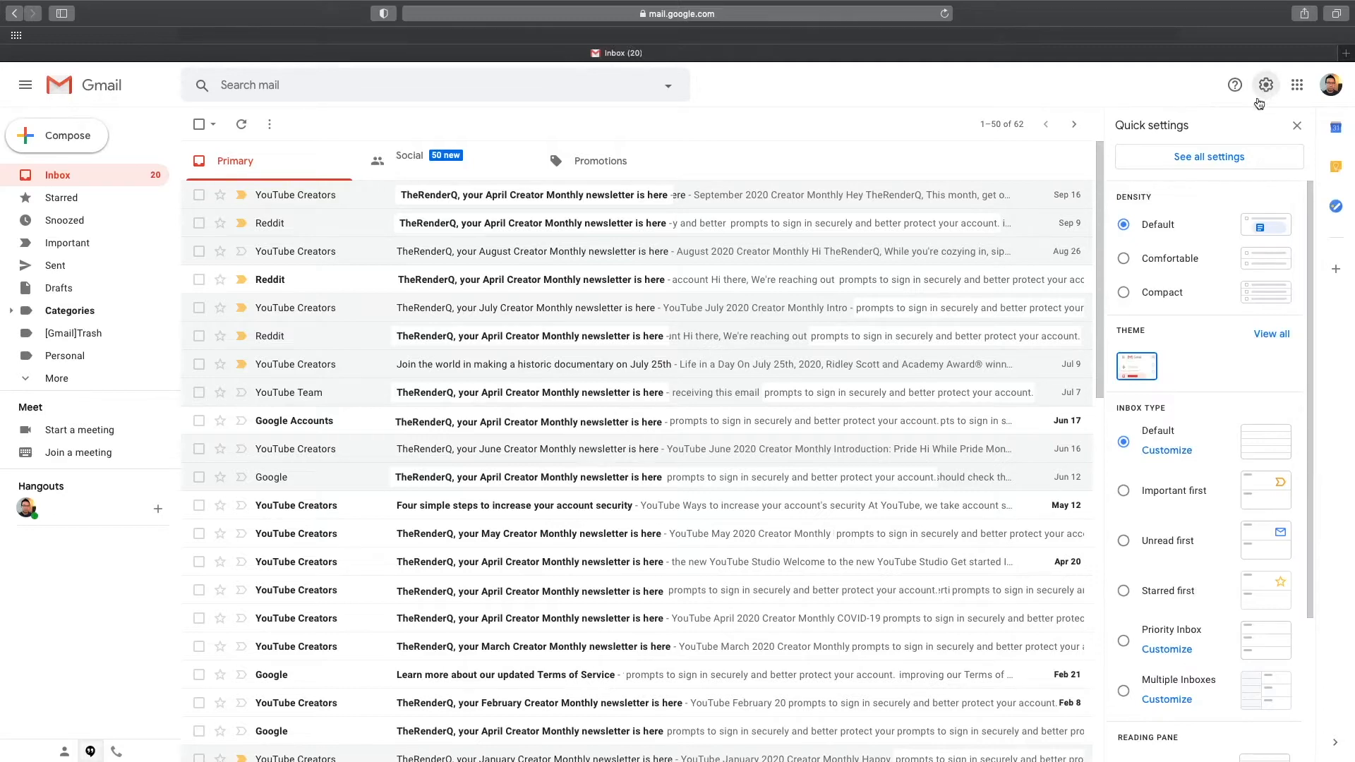
{"action": "left_click", "coordinate": [1209, 157]}
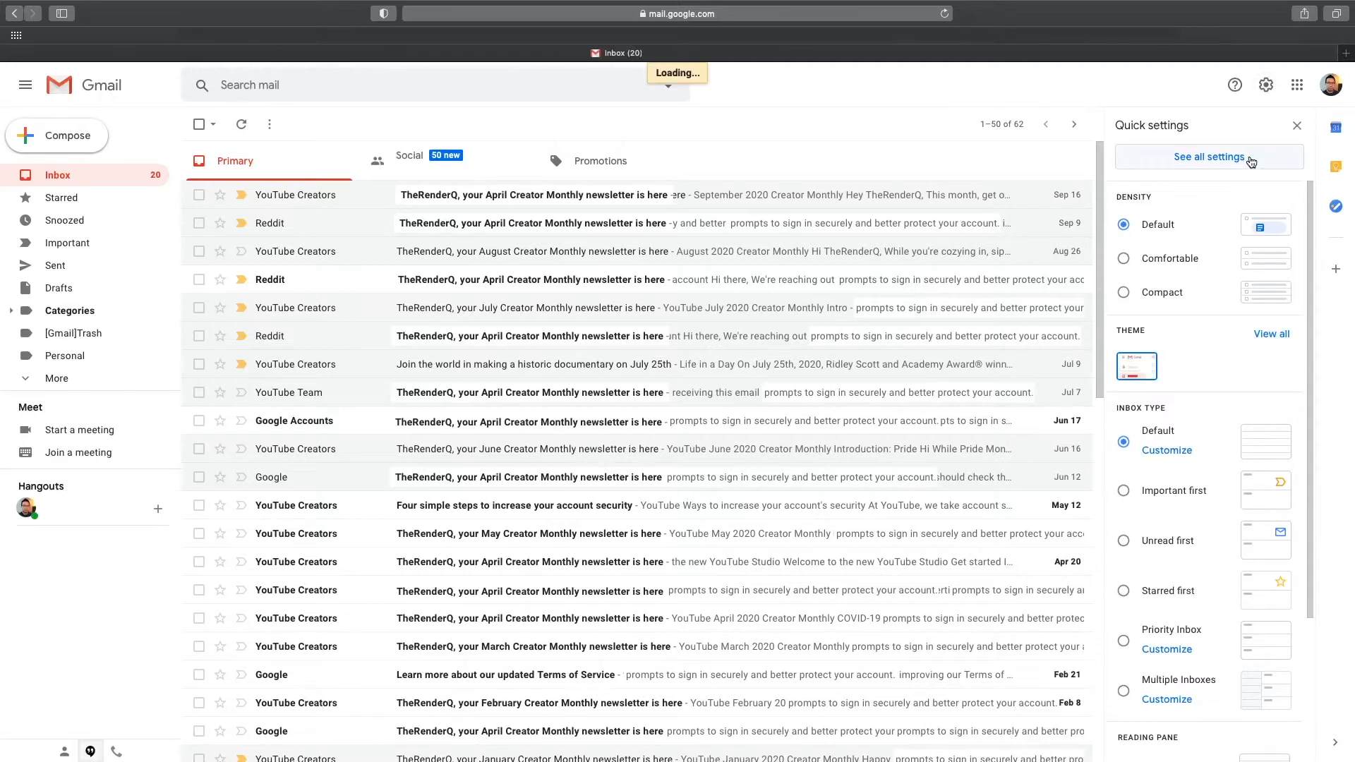
{"action": "left_click", "coordinate": [1209, 157]}
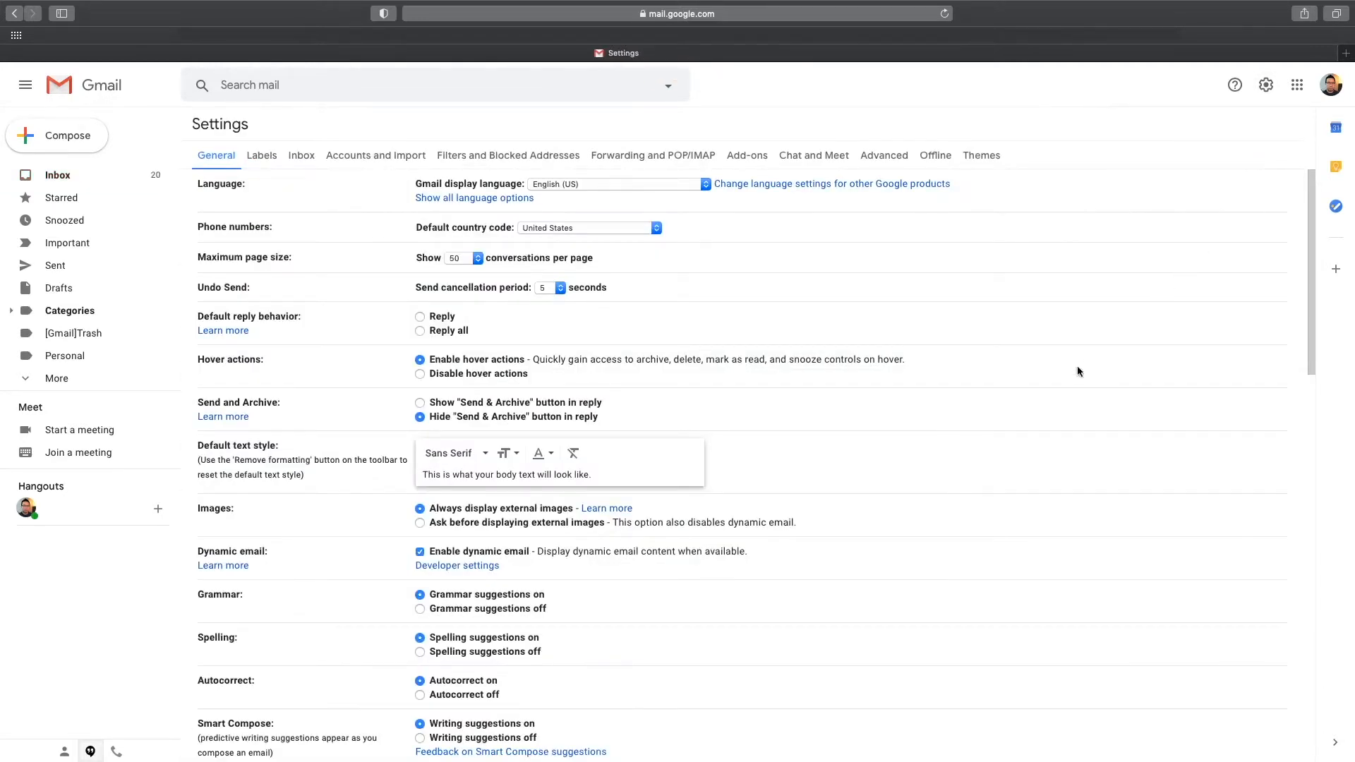
{"action": "scroll", "scroll_direction": "down", "scroll_amount": 3}
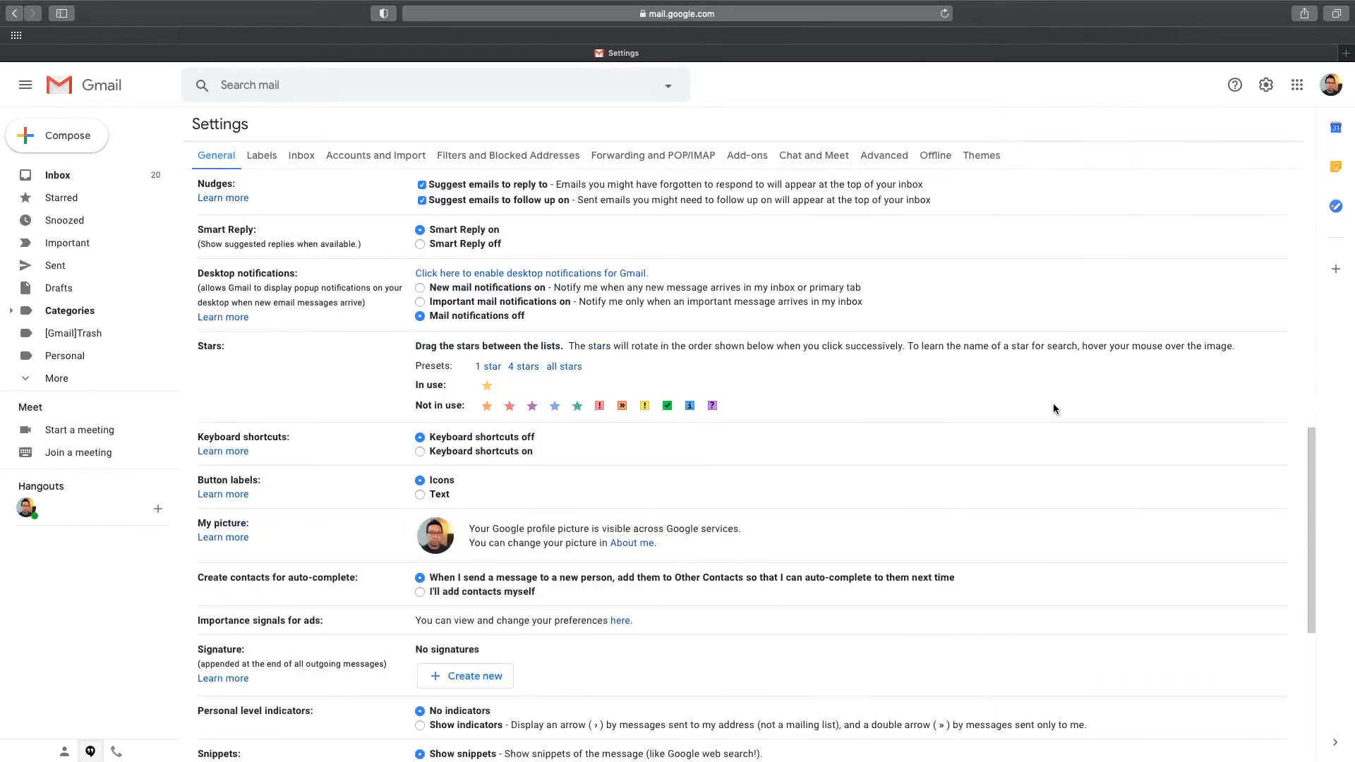
{"action": "scroll", "scroll_direction": "down", "scroll_amount": 3}
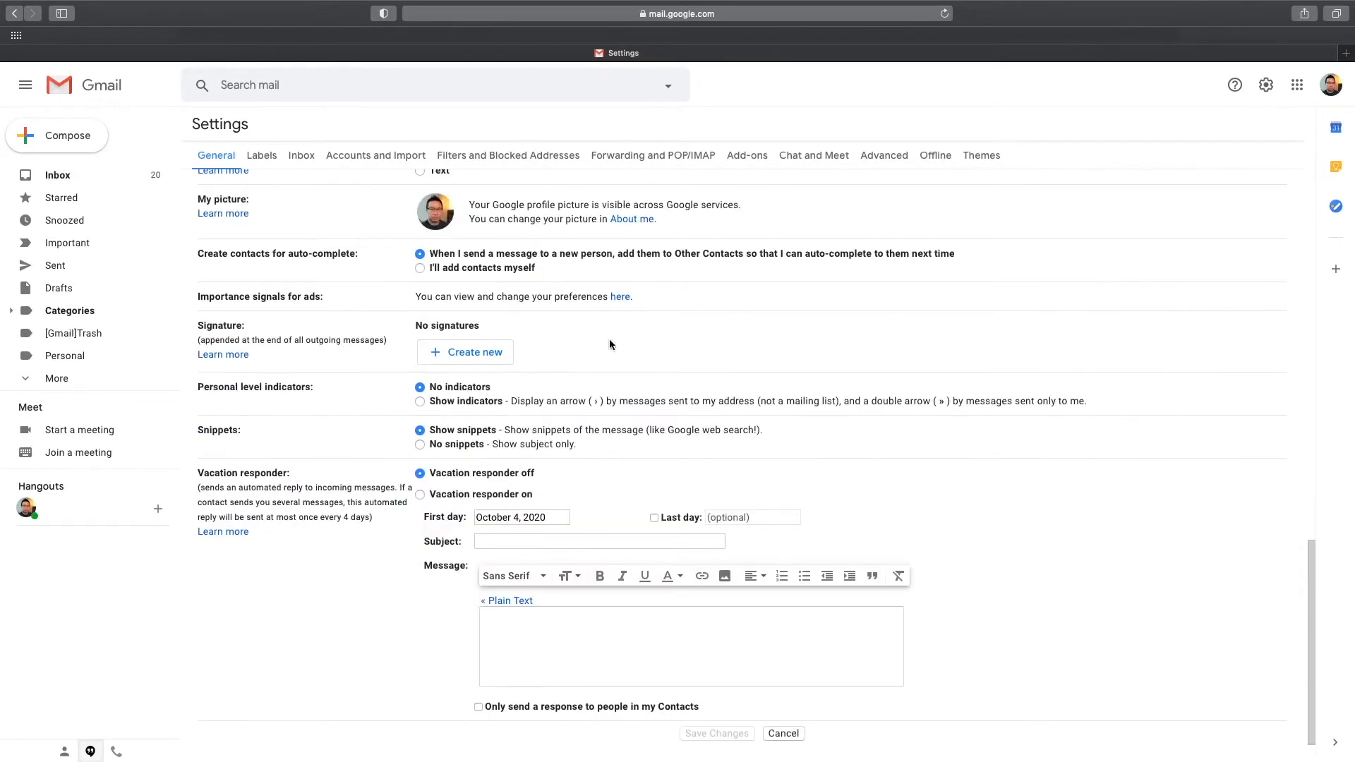
{"action": "mouse_move", "coordinate": [501, 358]}
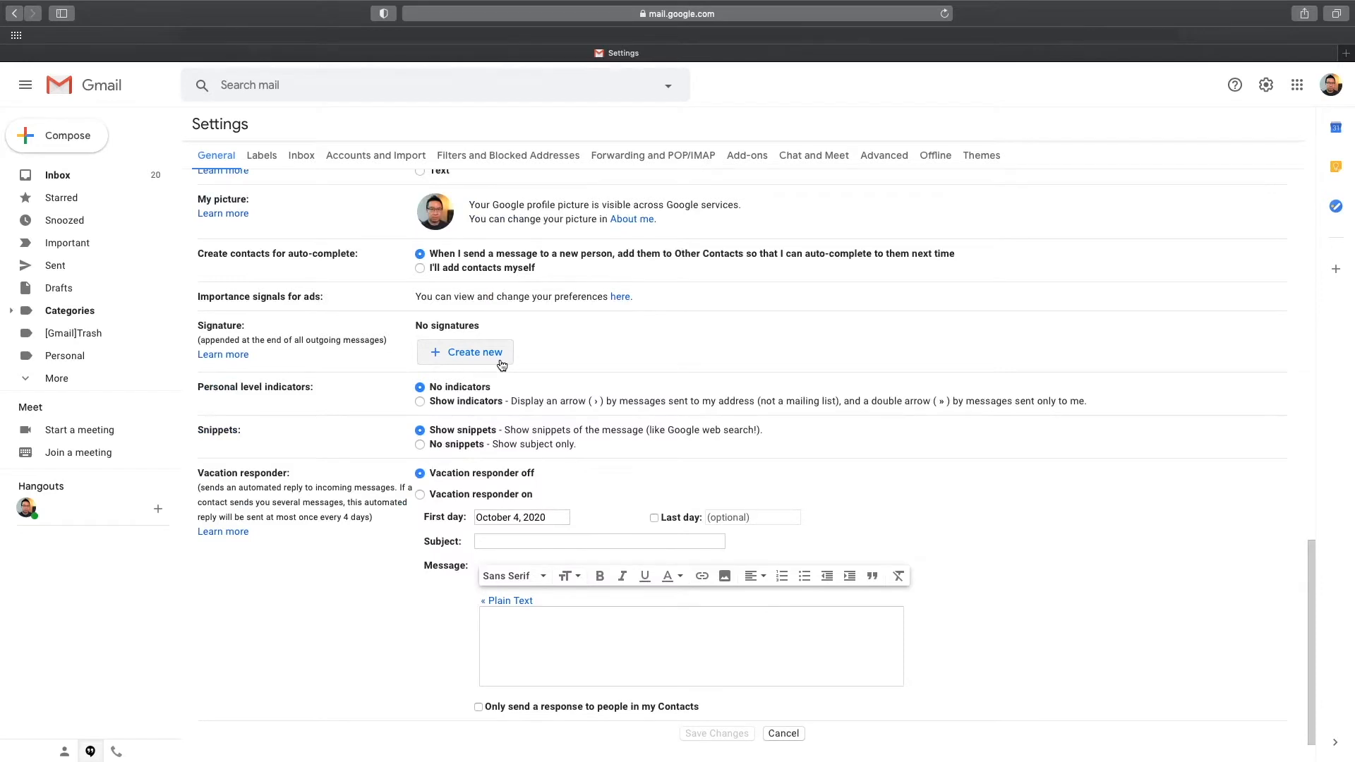
Create a new signature named 'Mic' with an empty body.
{"action": "left_click", "coordinate": [464, 351]}
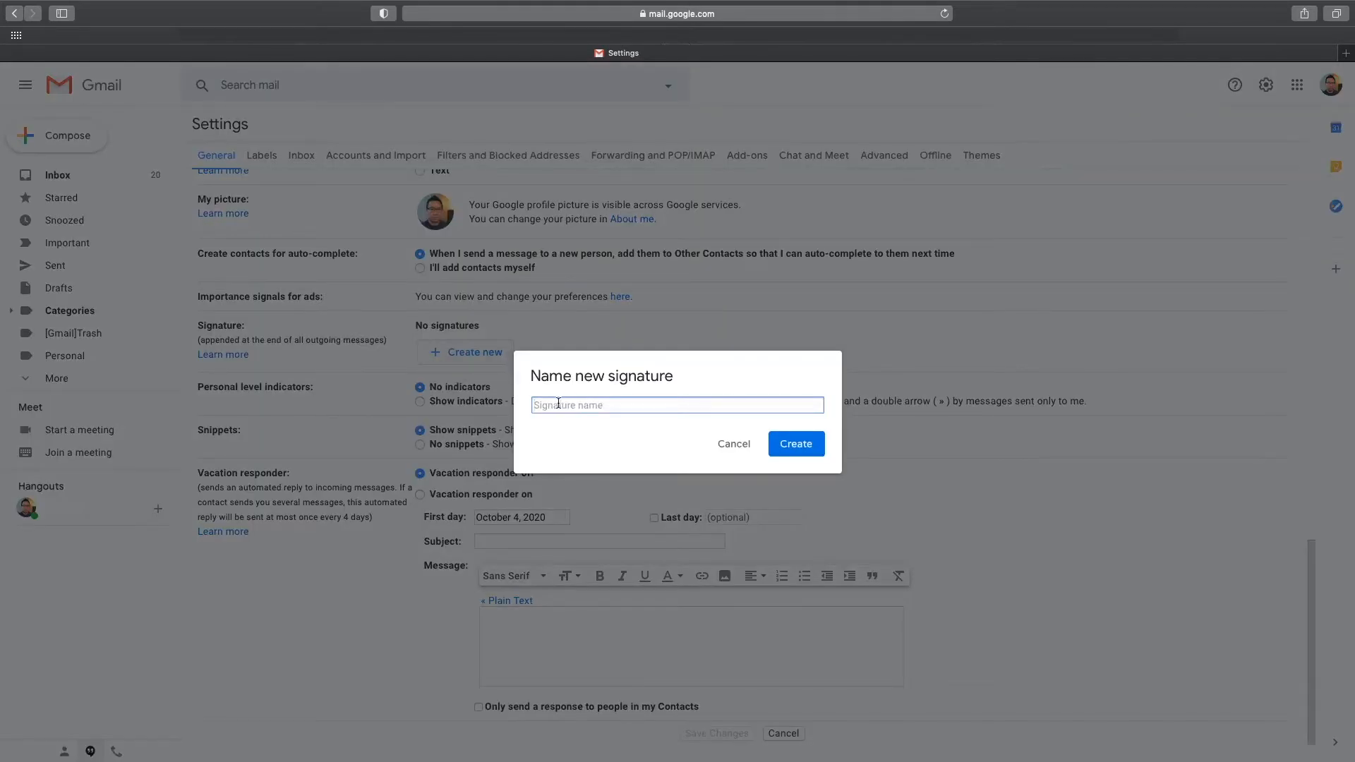
{"action": "type", "text": "Michael Scott"}
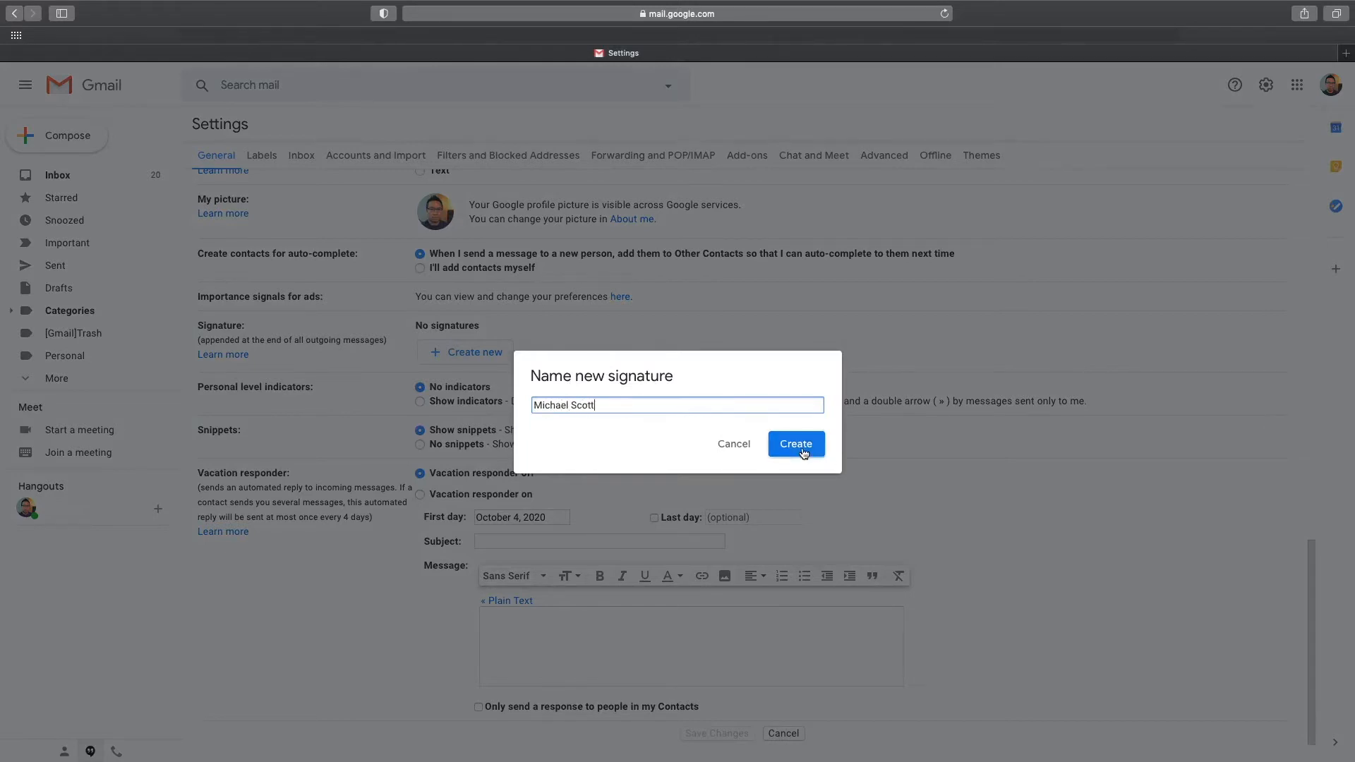
{"action": "left_click", "coordinate": [794, 444]}
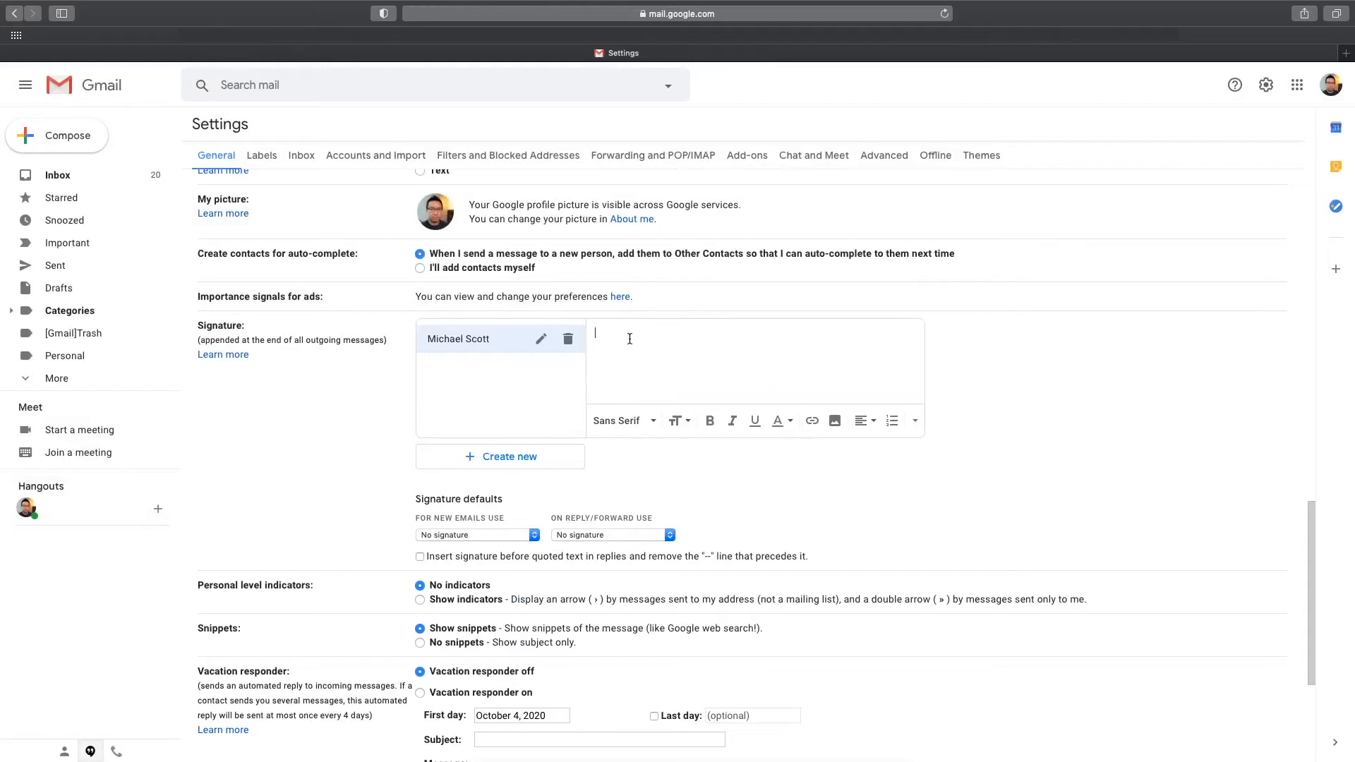
Enter 'Michael Scott' with title and address, making the name bold and large.
{"action": "type", "text": "Michael Scott"}
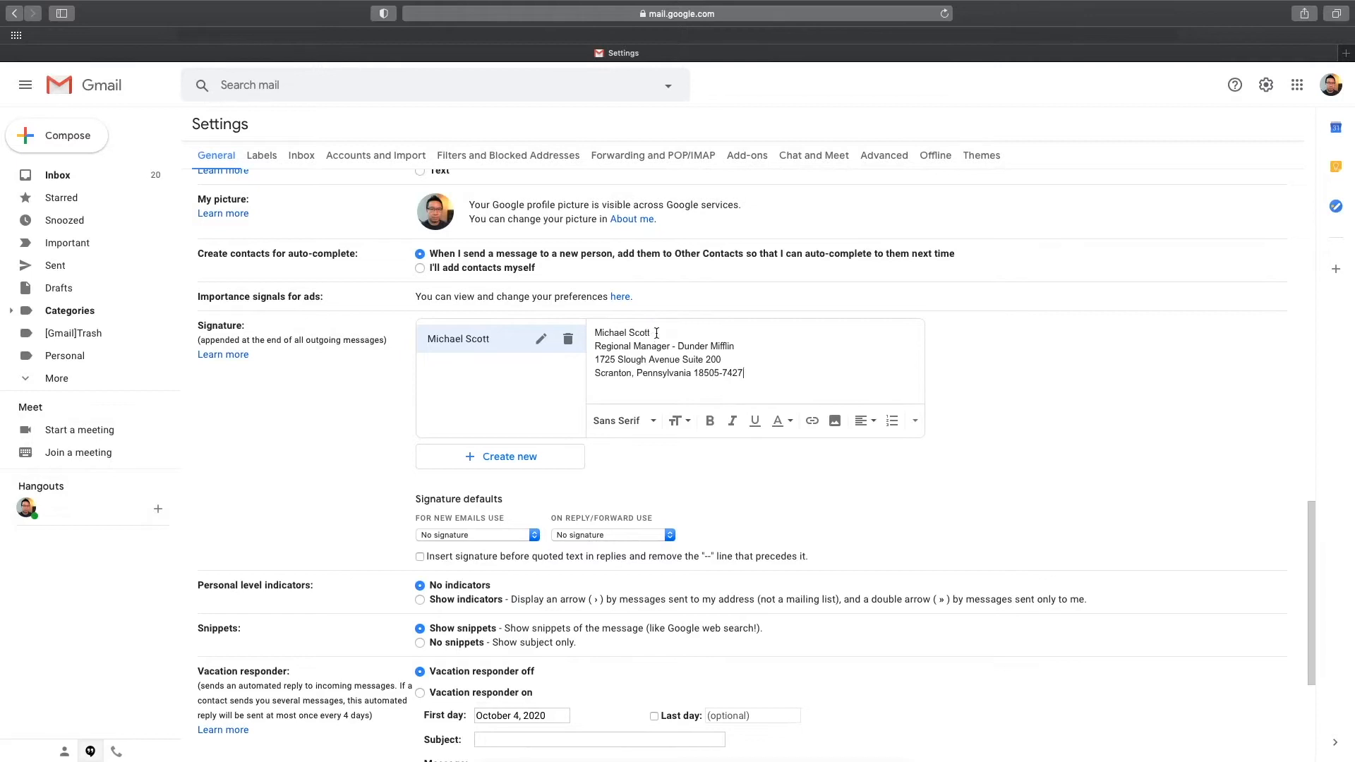
{"action": "left_click", "coordinate": [678, 421]}
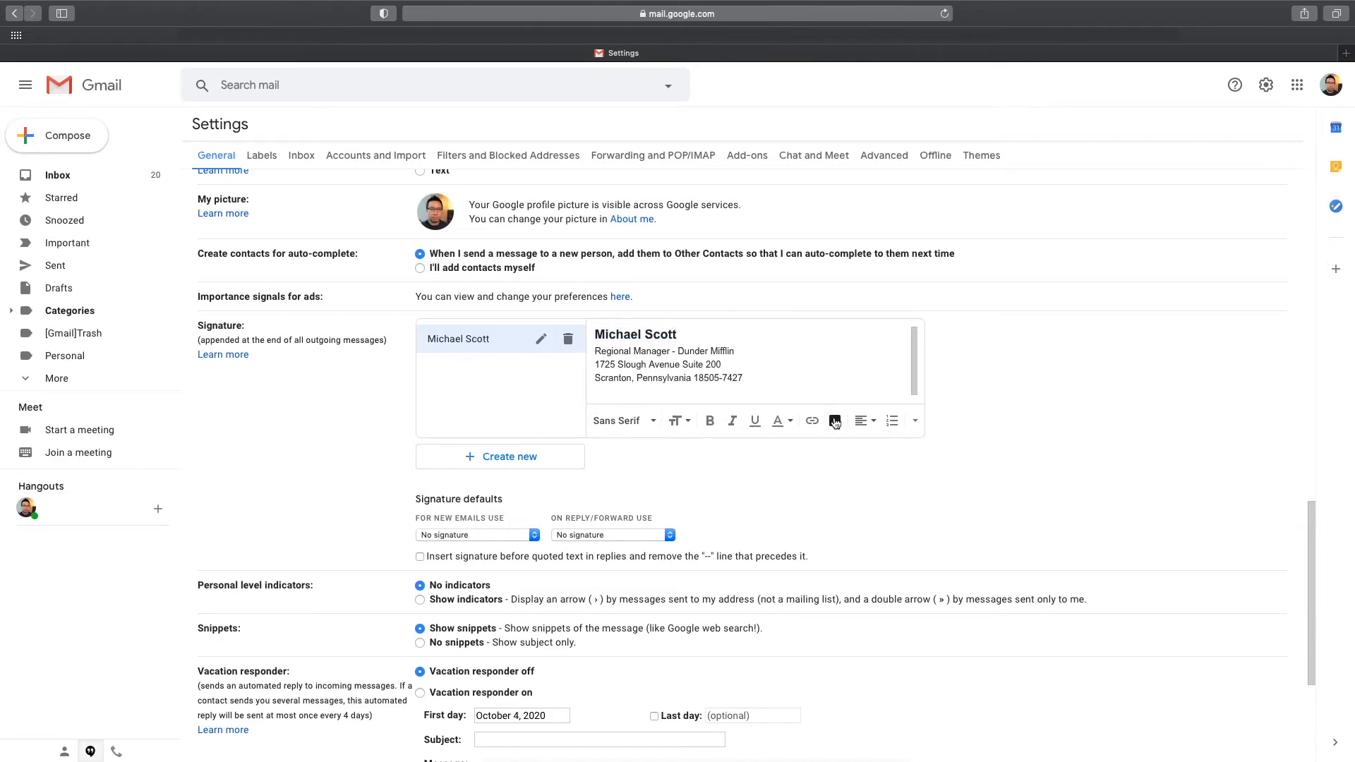
Insert the black Dunder Mifflin logo from Drive below the address.
{"action": "left_click", "coordinate": [834, 421]}
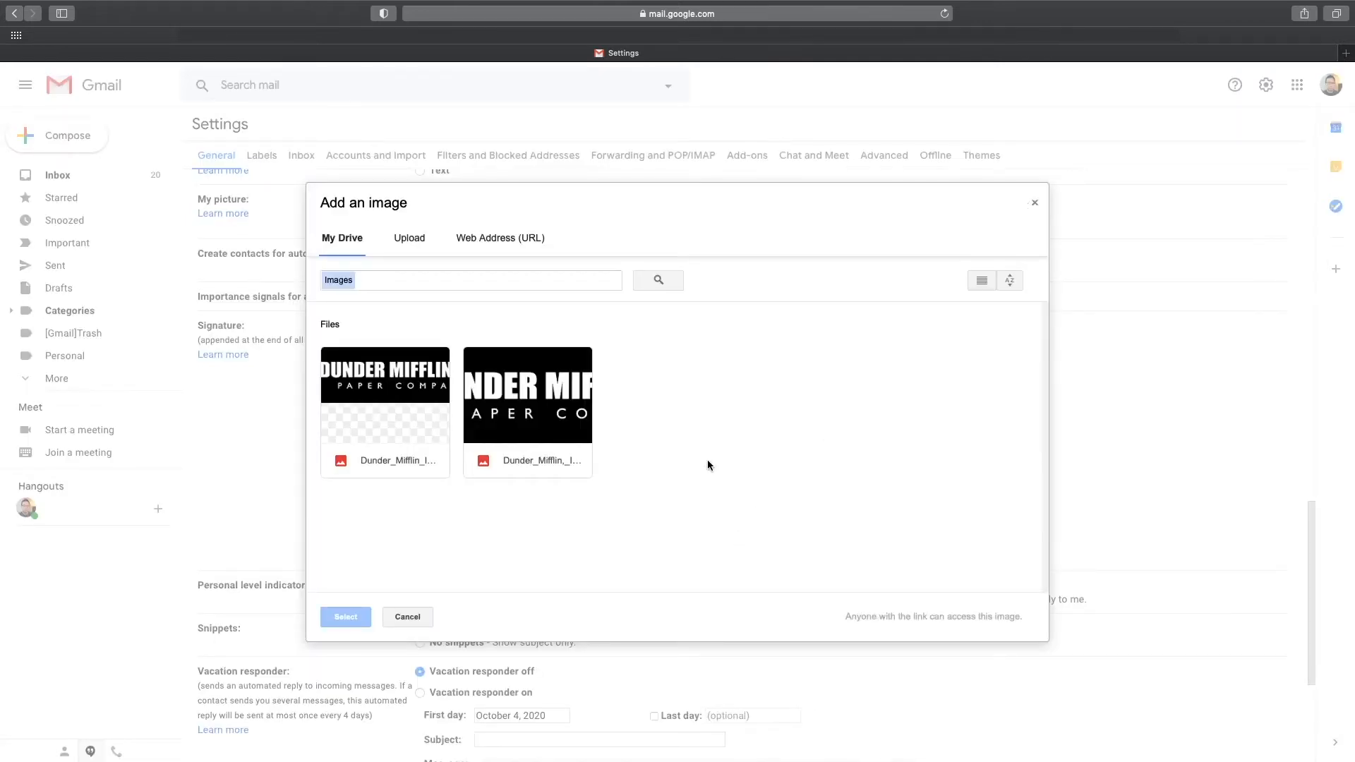
{"action": "mouse_move", "coordinate": [653, 424]}
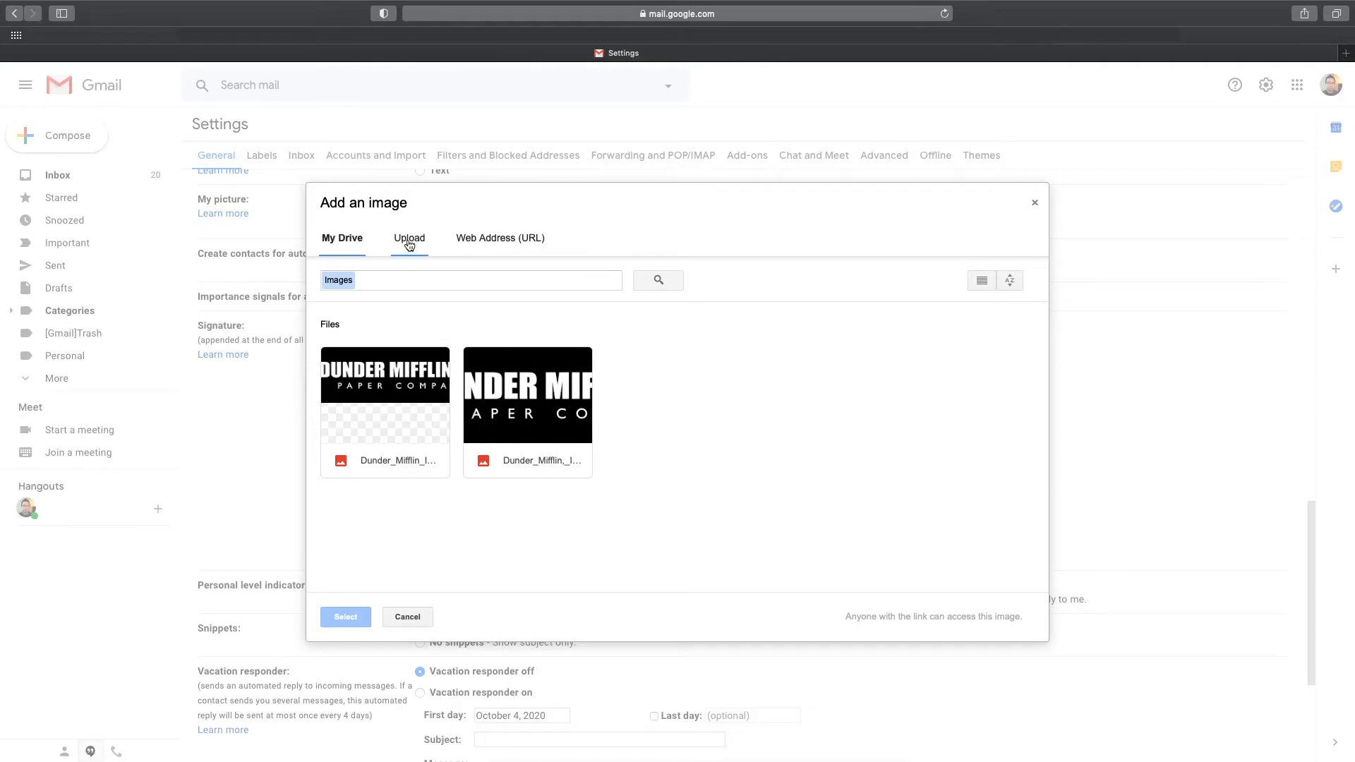
{"action": "left_click", "coordinate": [407, 237]}
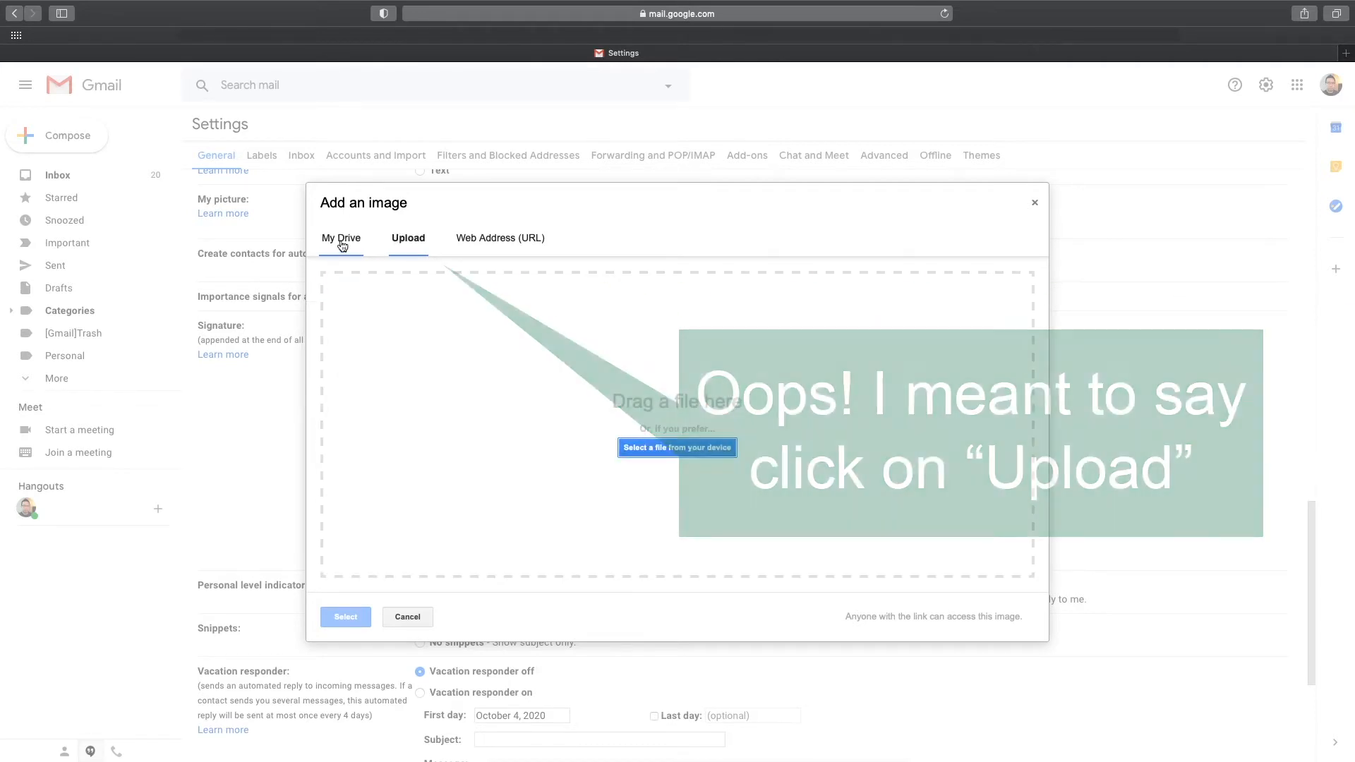
{"action": "left_click", "coordinate": [340, 239]}
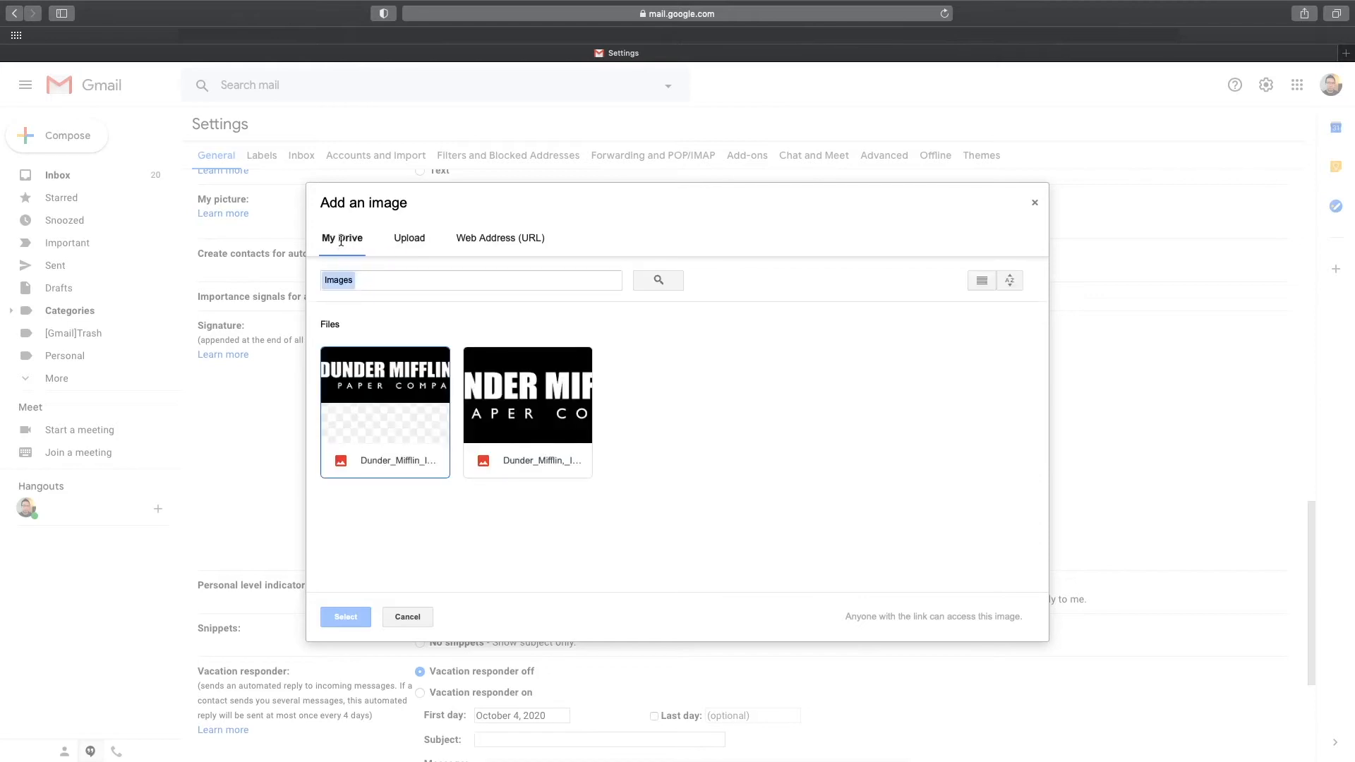
{"action": "left_click", "coordinate": [526, 394]}
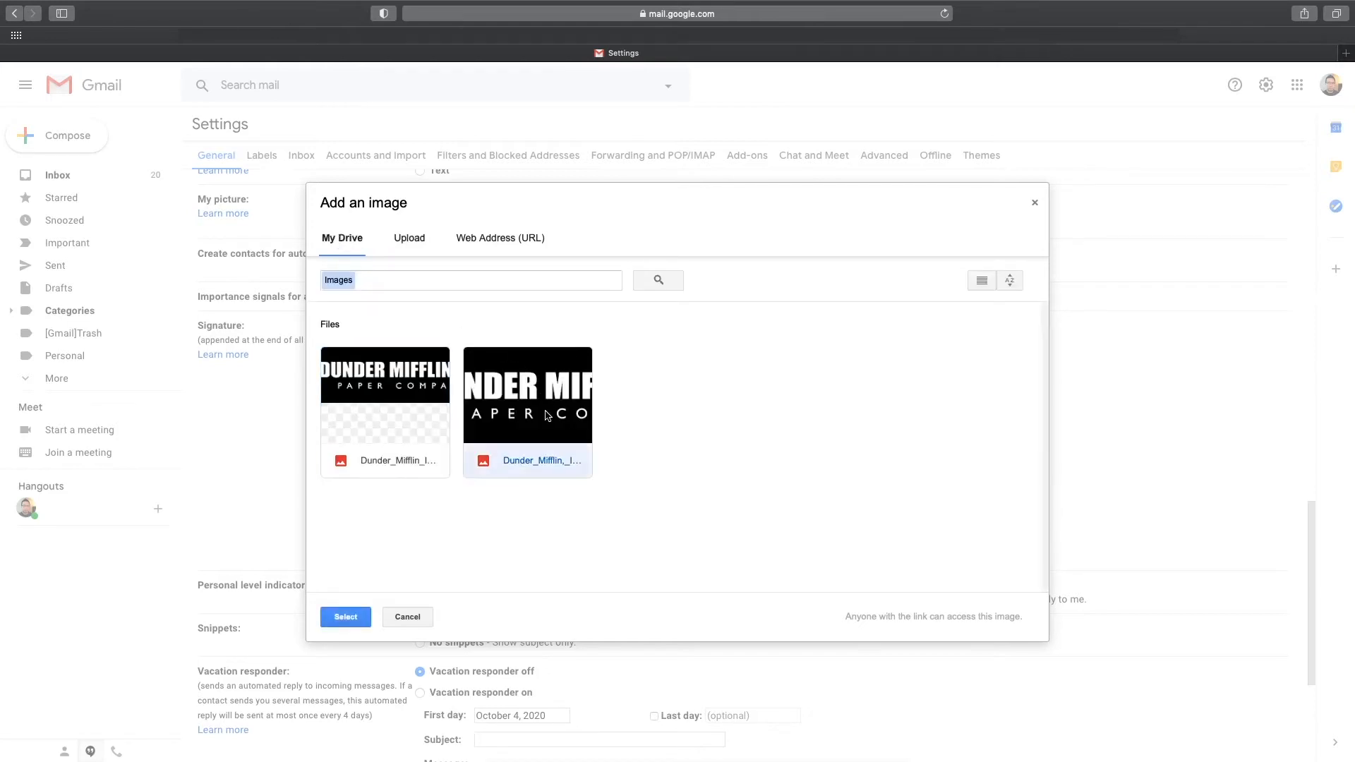
{"action": "left_click", "coordinate": [407, 617]}
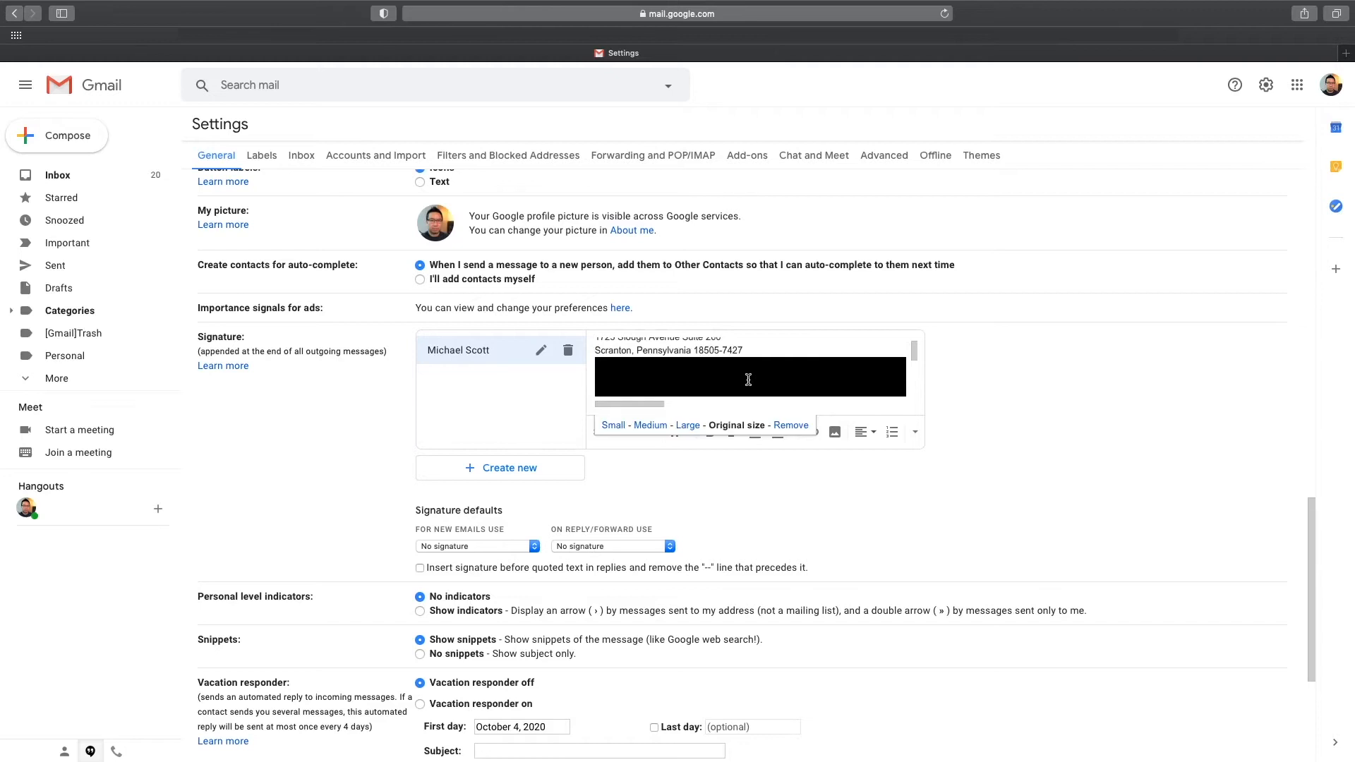
Try Large, then settle the logo on Medium size.
{"action": "left_click", "coordinate": [653, 424]}
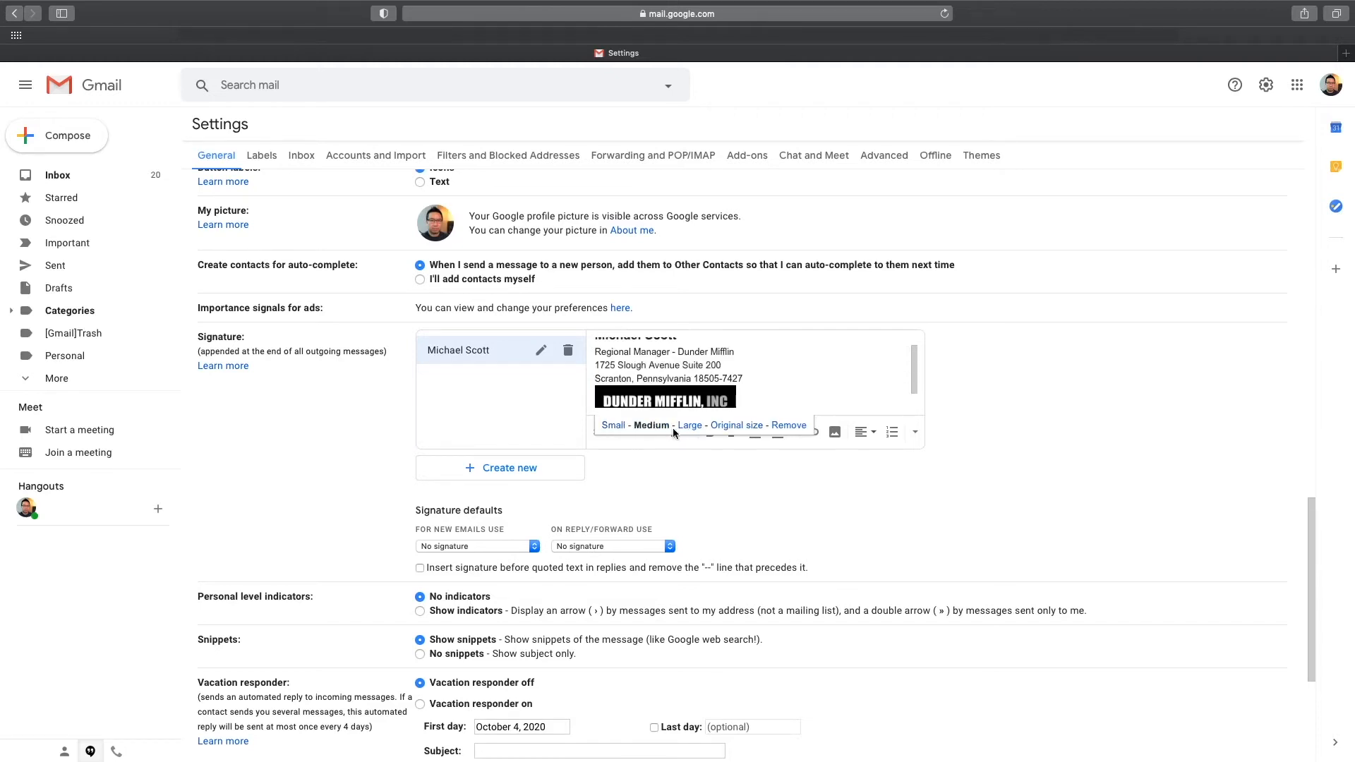
{"action": "left_click", "coordinate": [690, 425]}
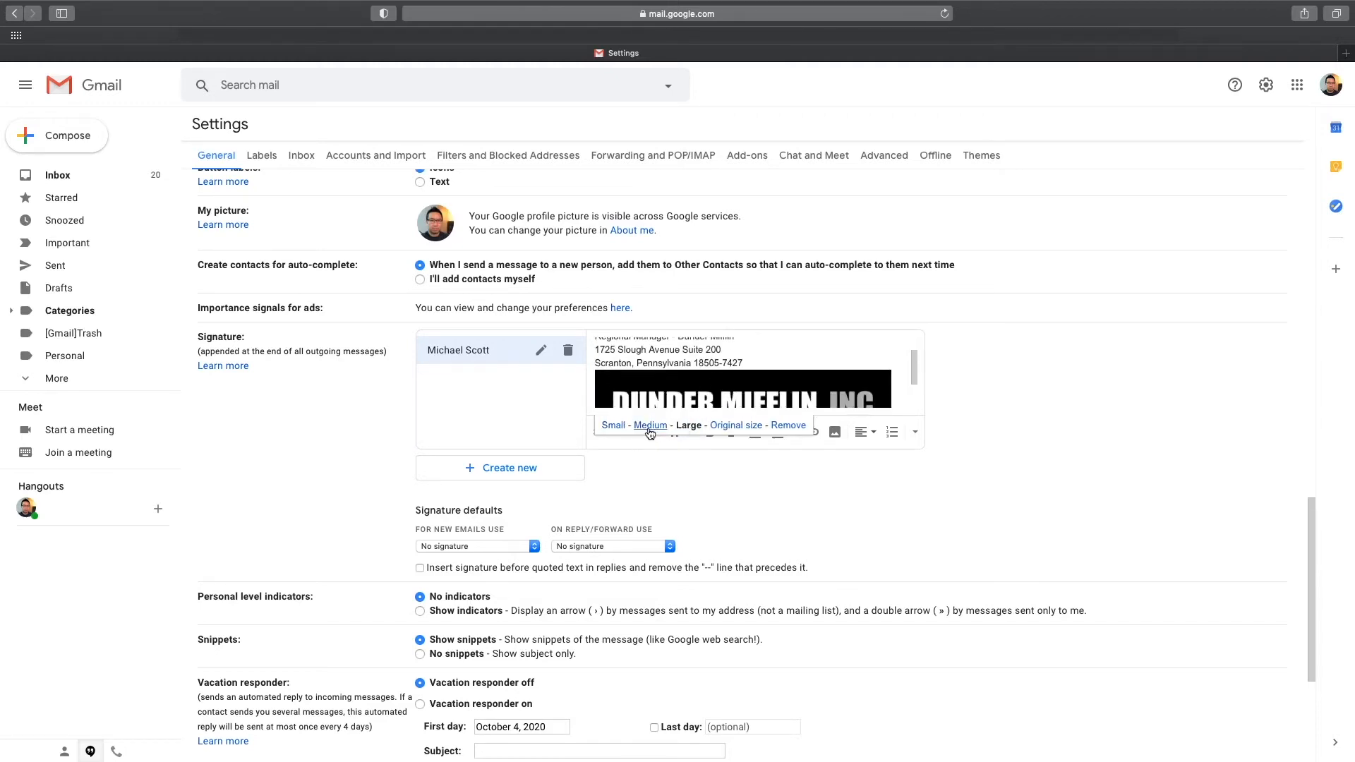
{"action": "left_click", "coordinate": [648, 425]}
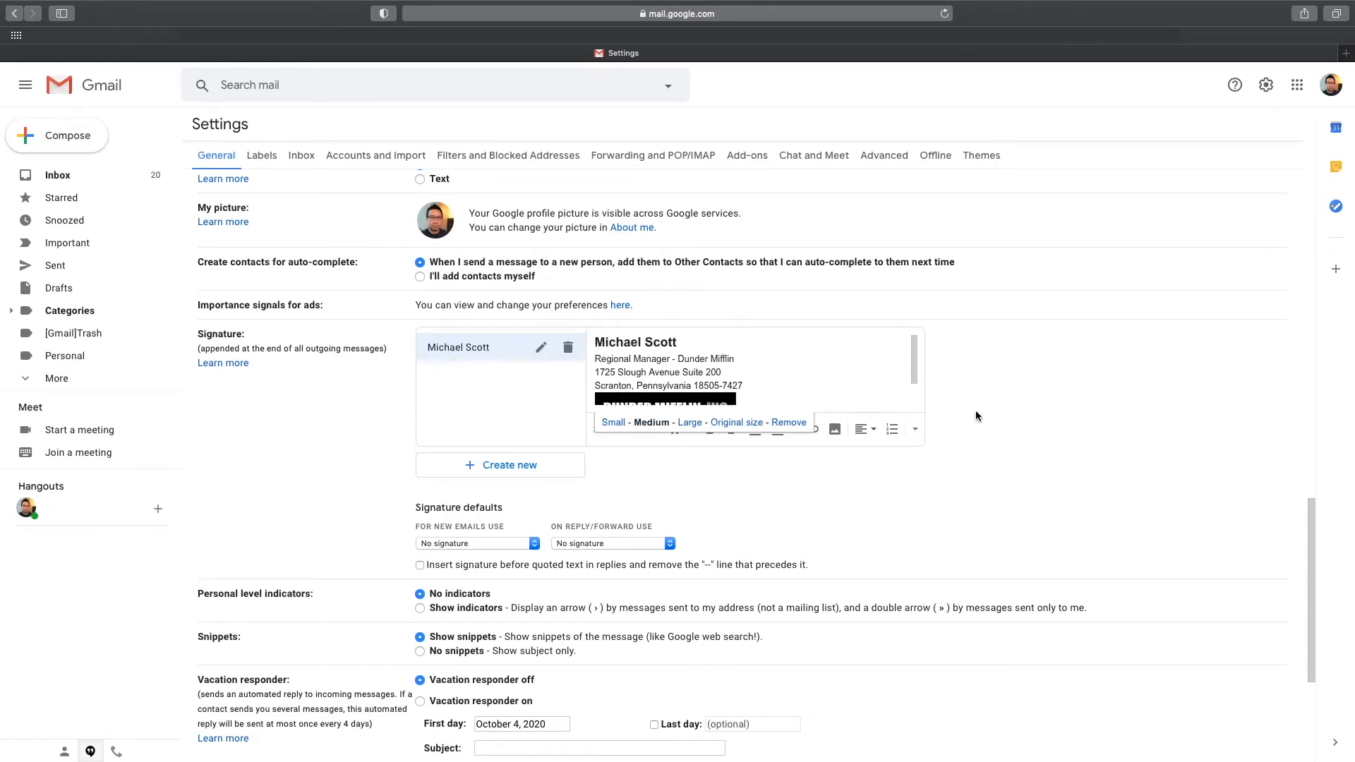
{"action": "scroll", "scroll_direction": "down", "scroll_amount": 3}
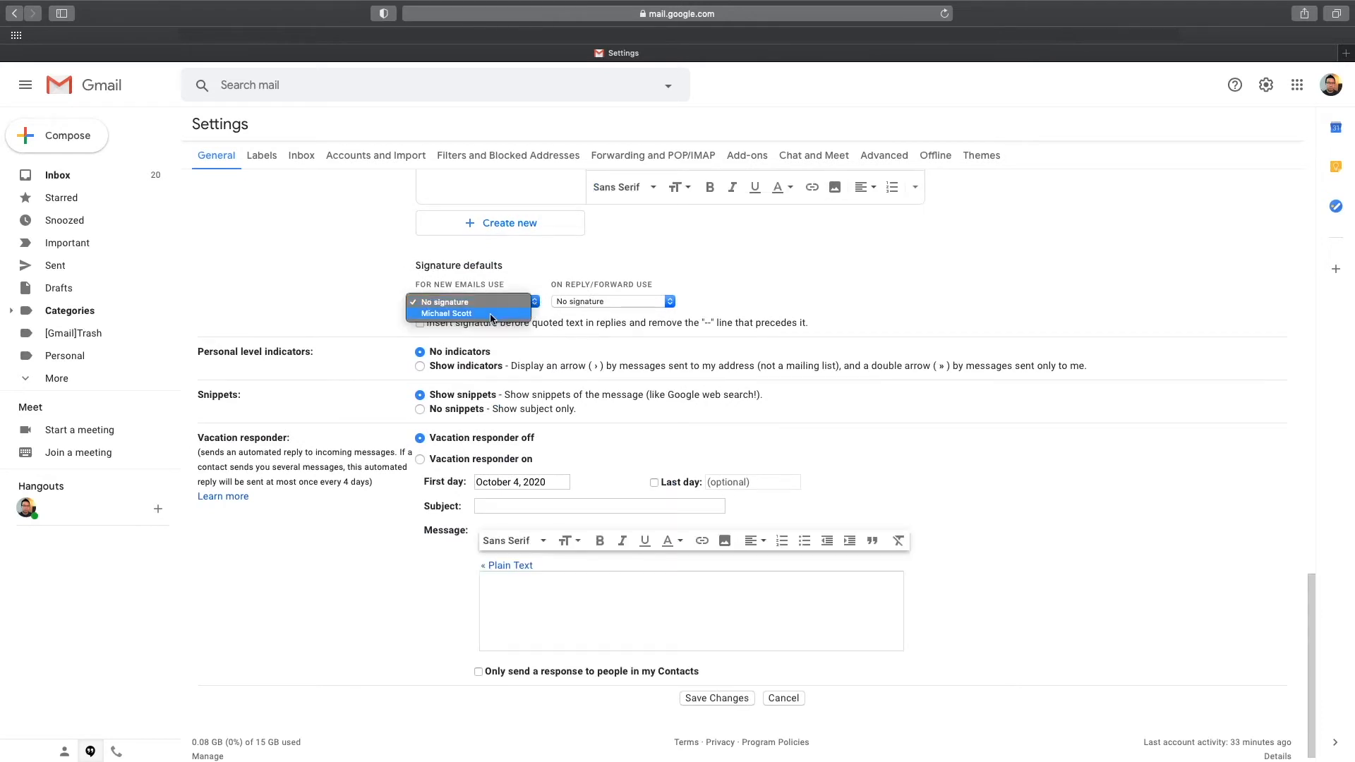
Make the signature default for new emails and replies/forwards, then save changes.
{"action": "left_click", "coordinate": [447, 313]}
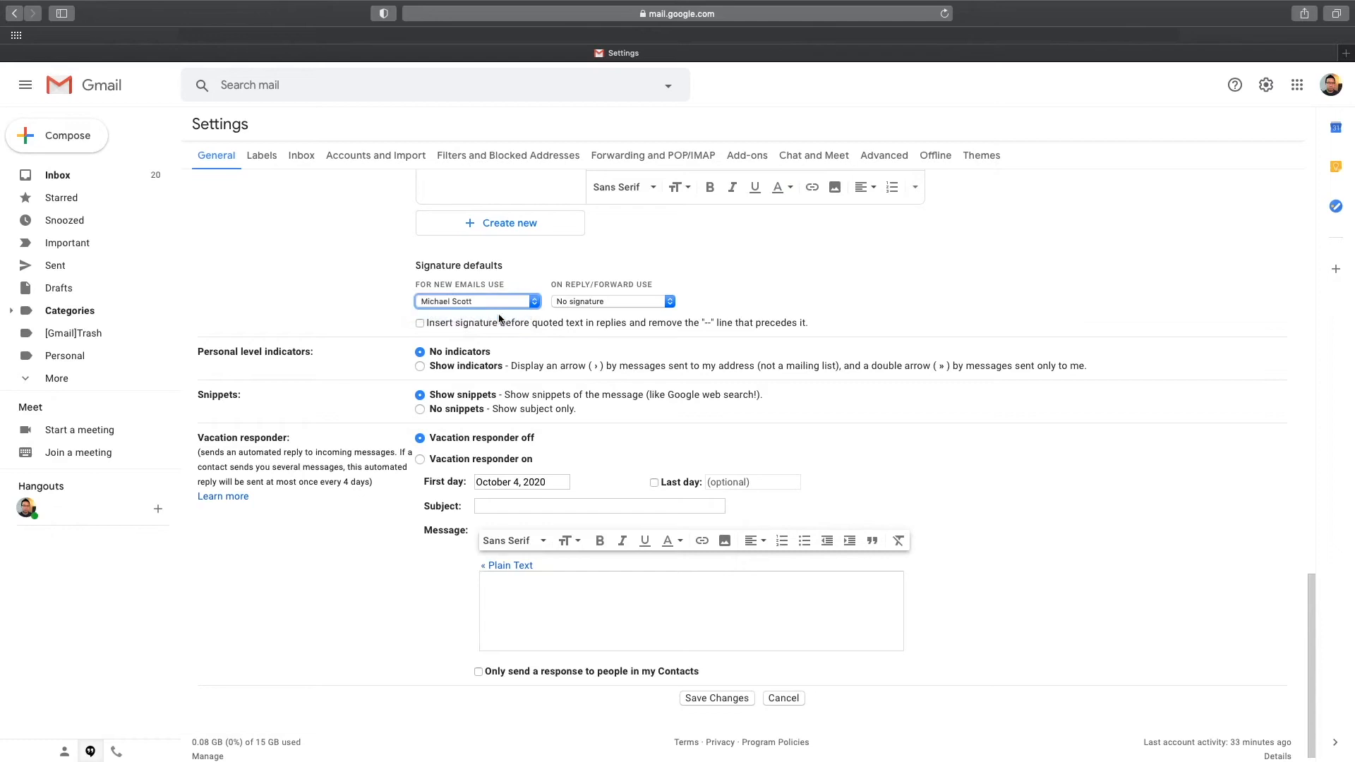
{"action": "left_click", "coordinate": [611, 301]}
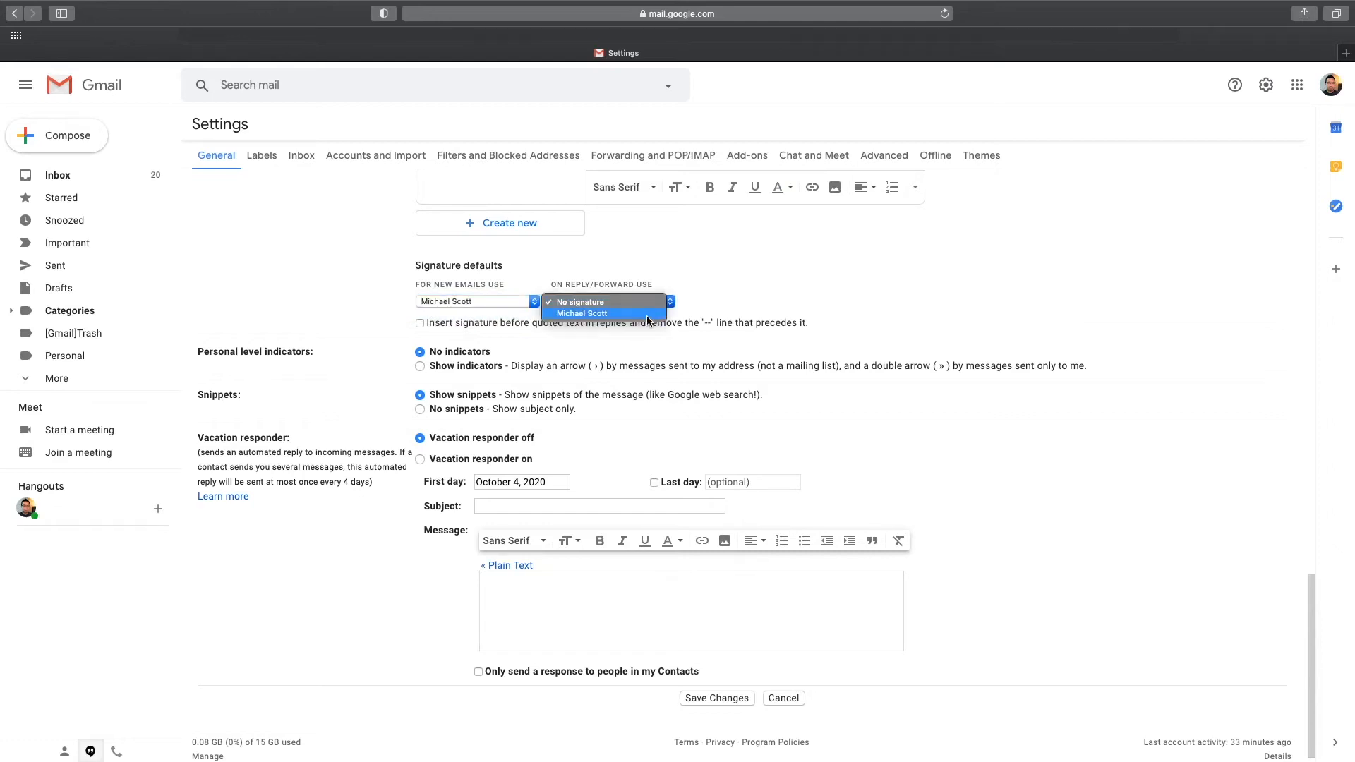
{"action": "left_click", "coordinate": [581, 313]}
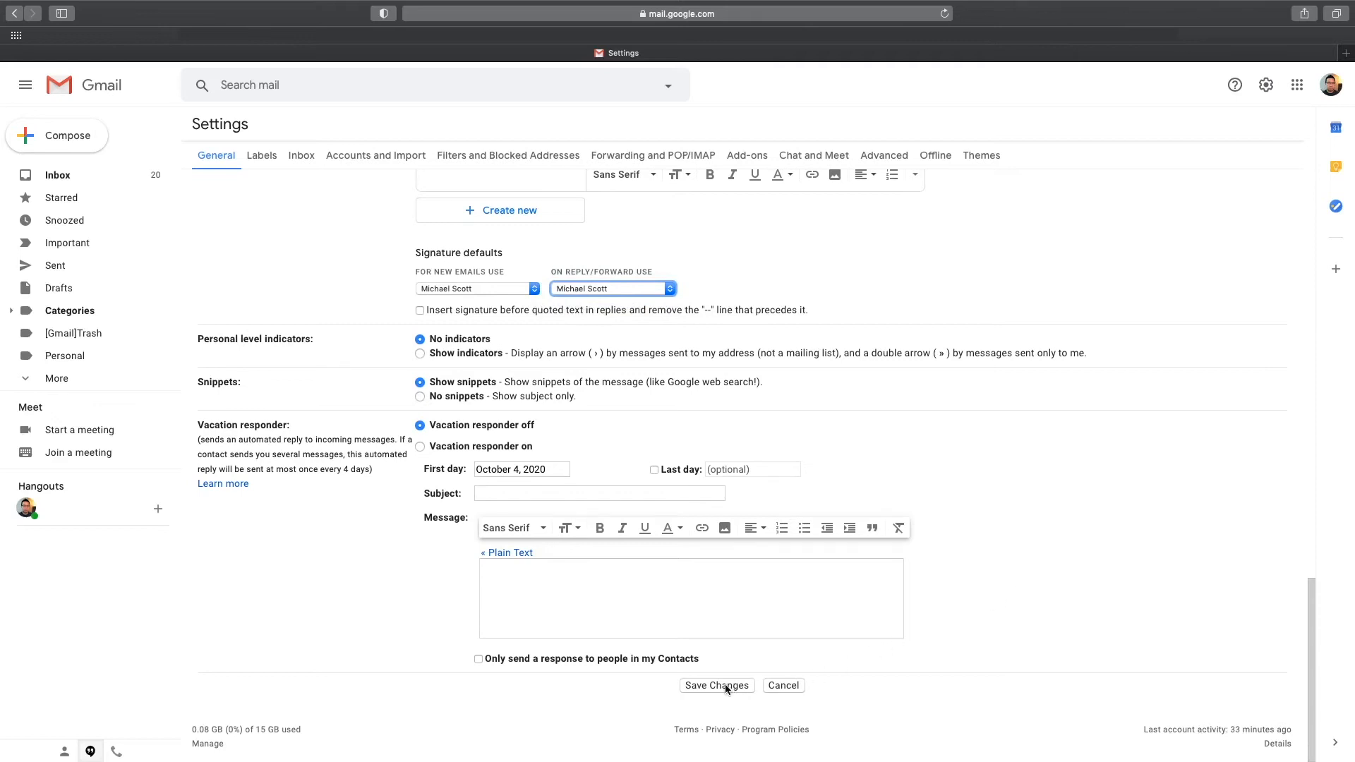
{"action": "left_click", "coordinate": [717, 686]}
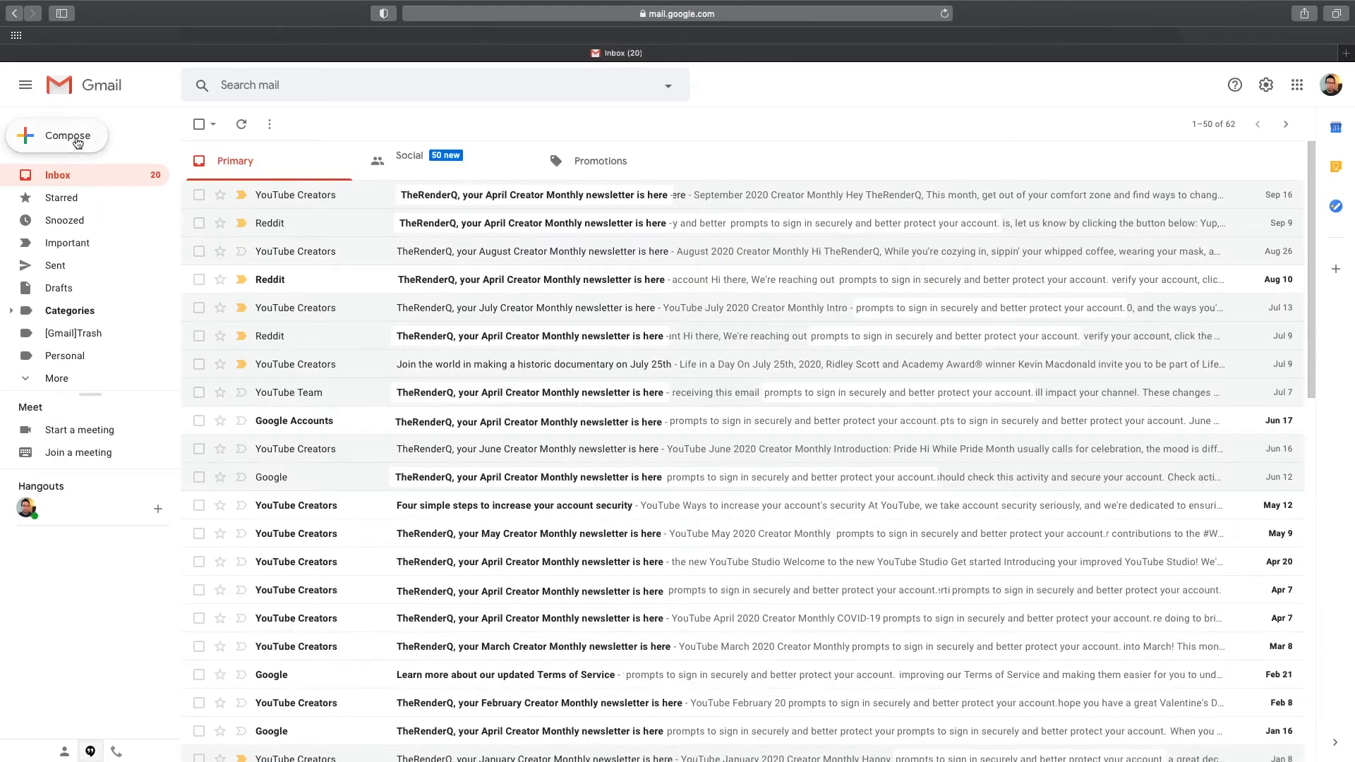
Draft 'Secret Mission' to Dwight with 'Hi Dwight' showing the signature, then close it.
{"action": "left_click", "coordinate": [68, 136]}
{"action": "type", "text": "Dwight Schrute"}
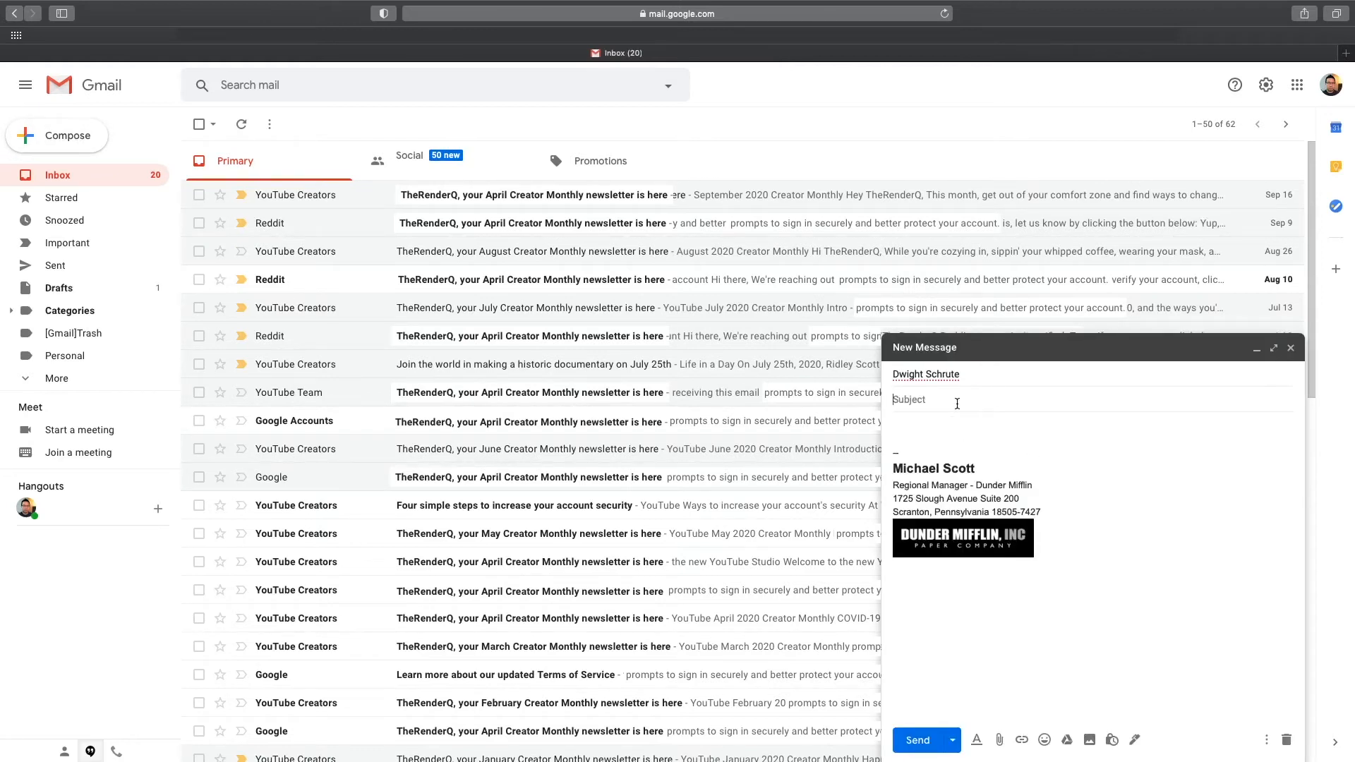
{"action": "type", "text": "Secret Mission"}
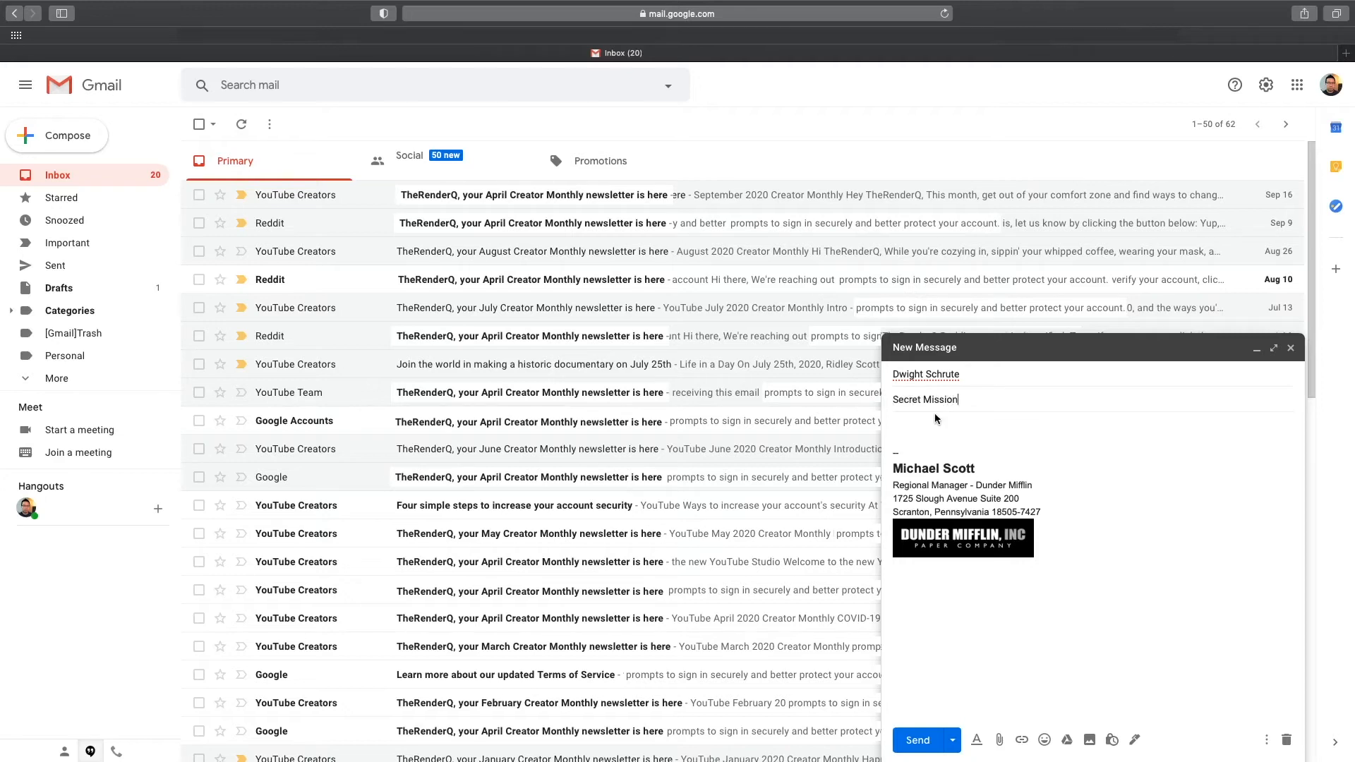
{"action": "type", "text": "Hi Dwight,"}
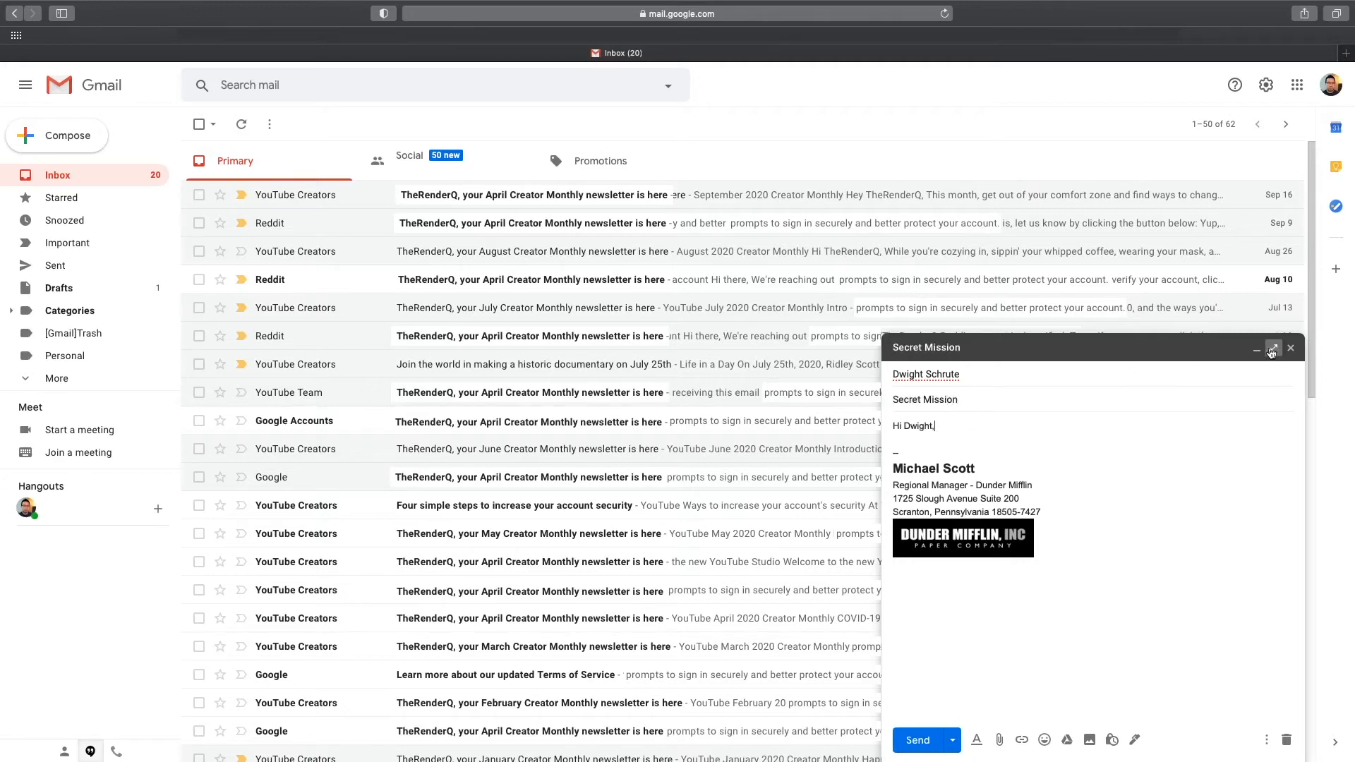
{"action": "left_click", "coordinate": [1289, 347]}
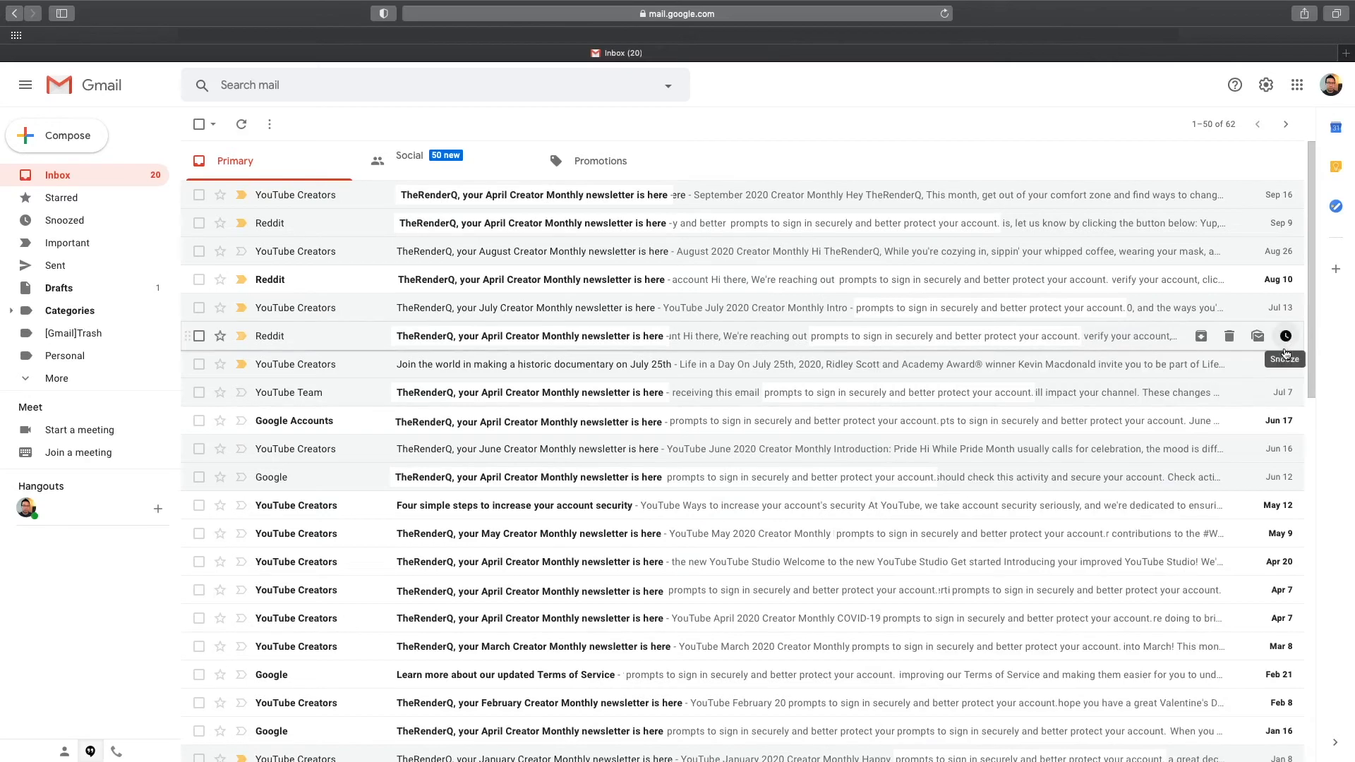
Delete the Michael Scott signature from the full settings page.
{"action": "left_click", "coordinate": [1264, 85]}
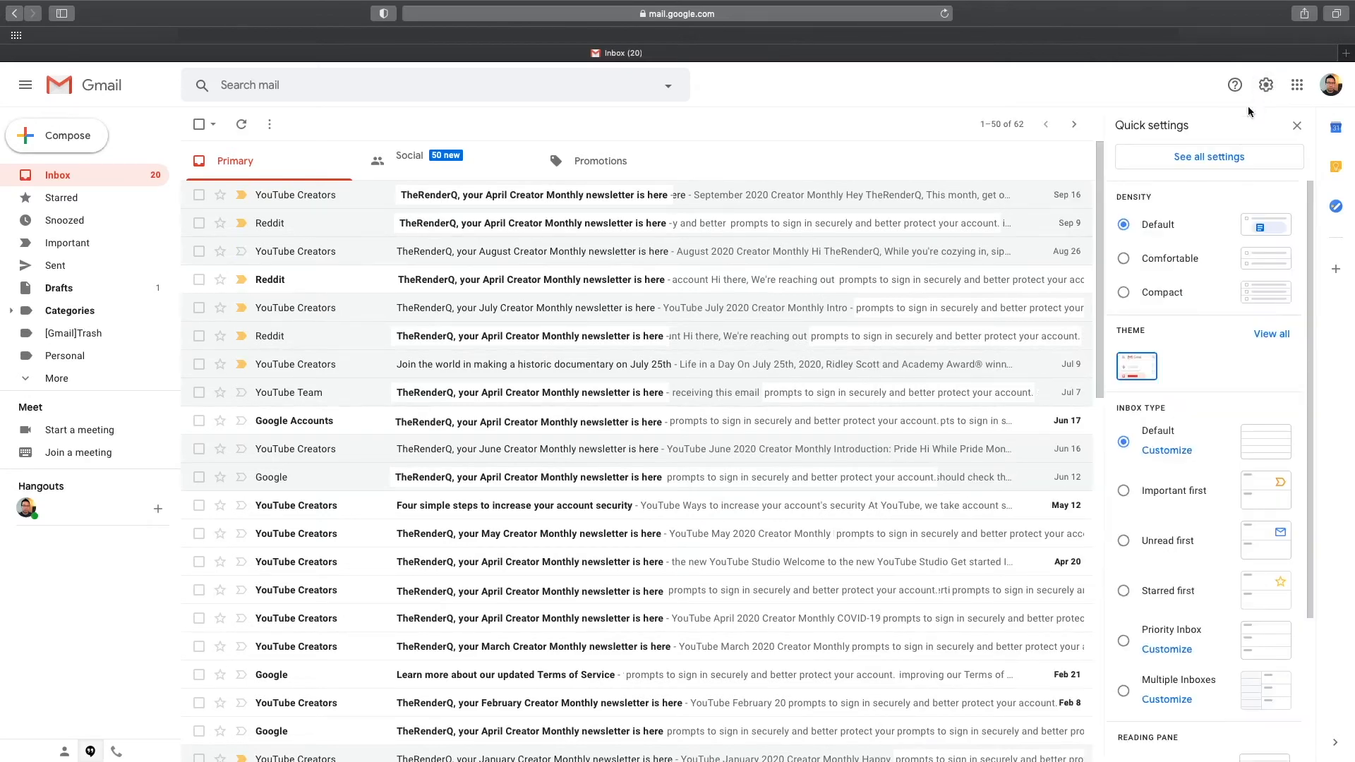
{"action": "left_click", "coordinate": [1206, 157]}
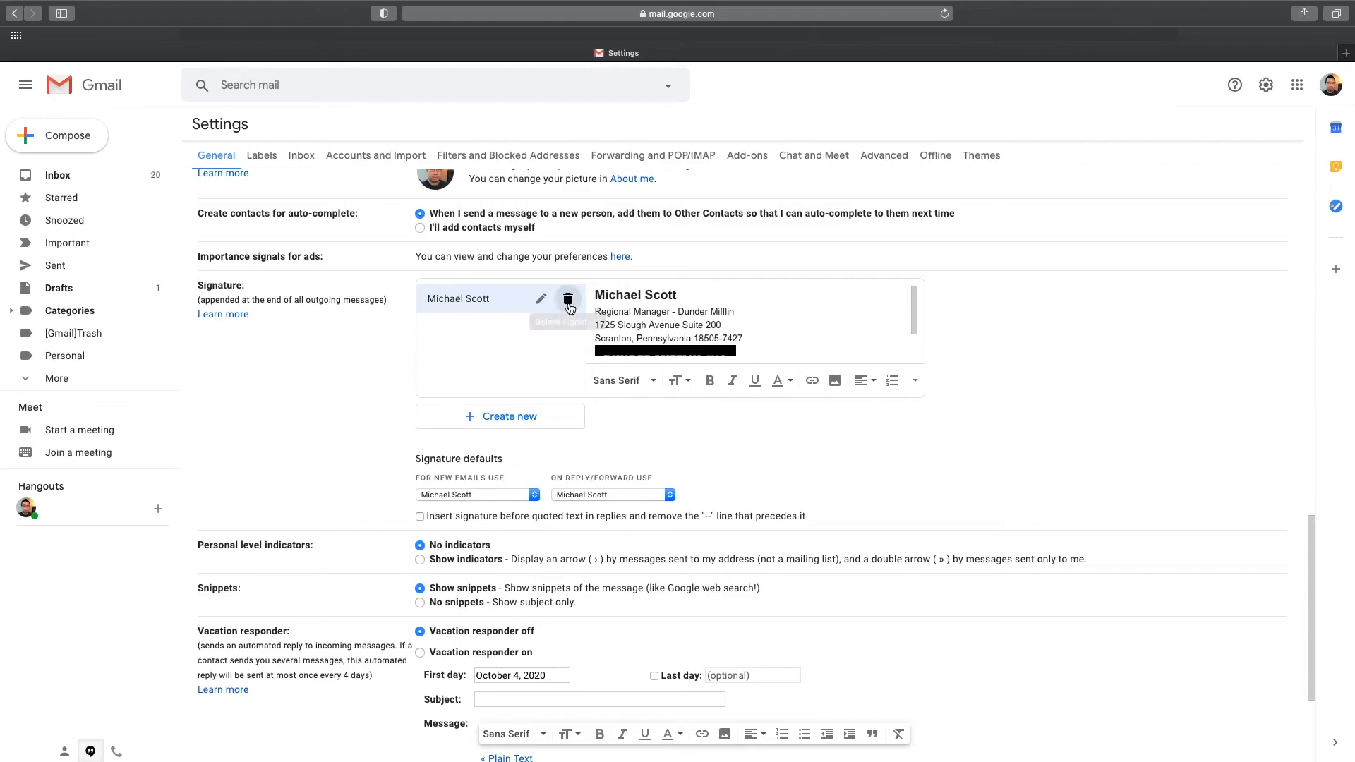
{"action": "left_click", "coordinate": [569, 298]}
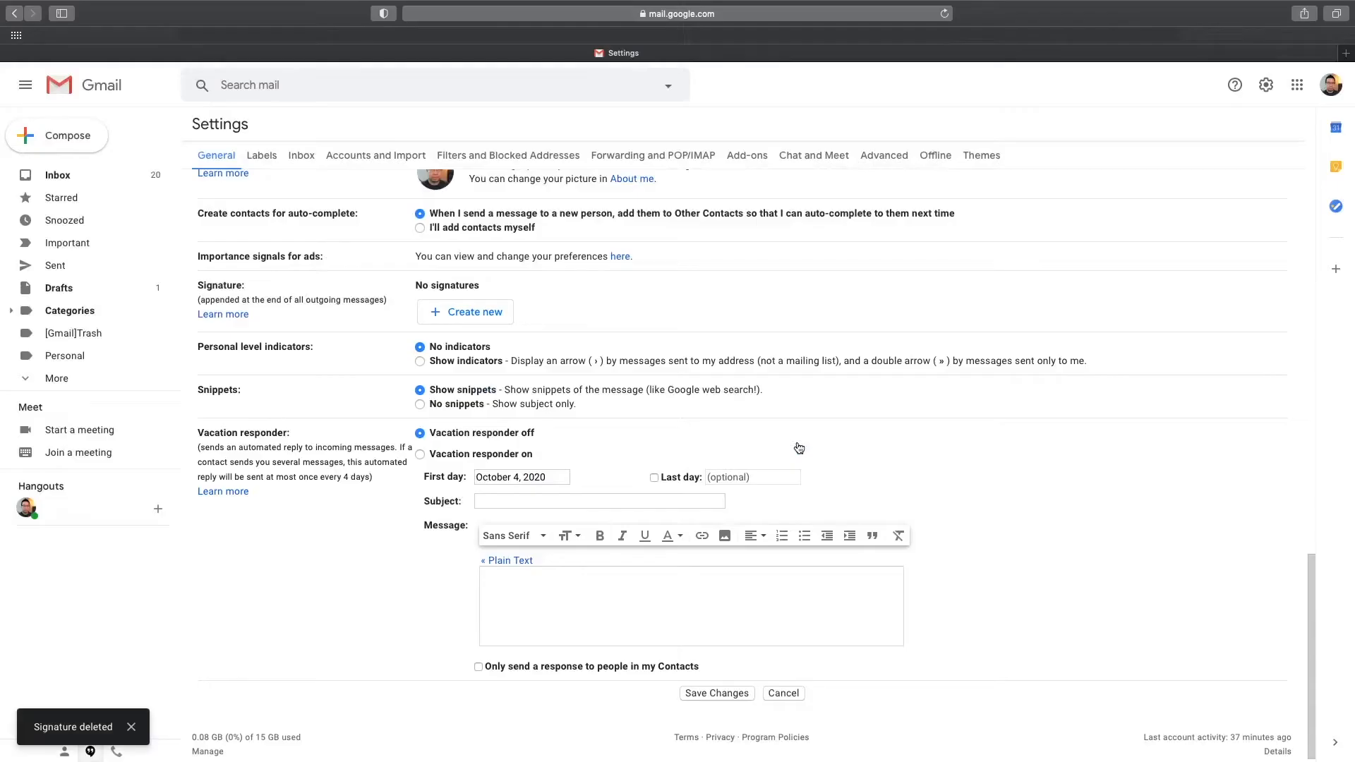
{"action": "mouse_move", "coordinate": [952, 316]}
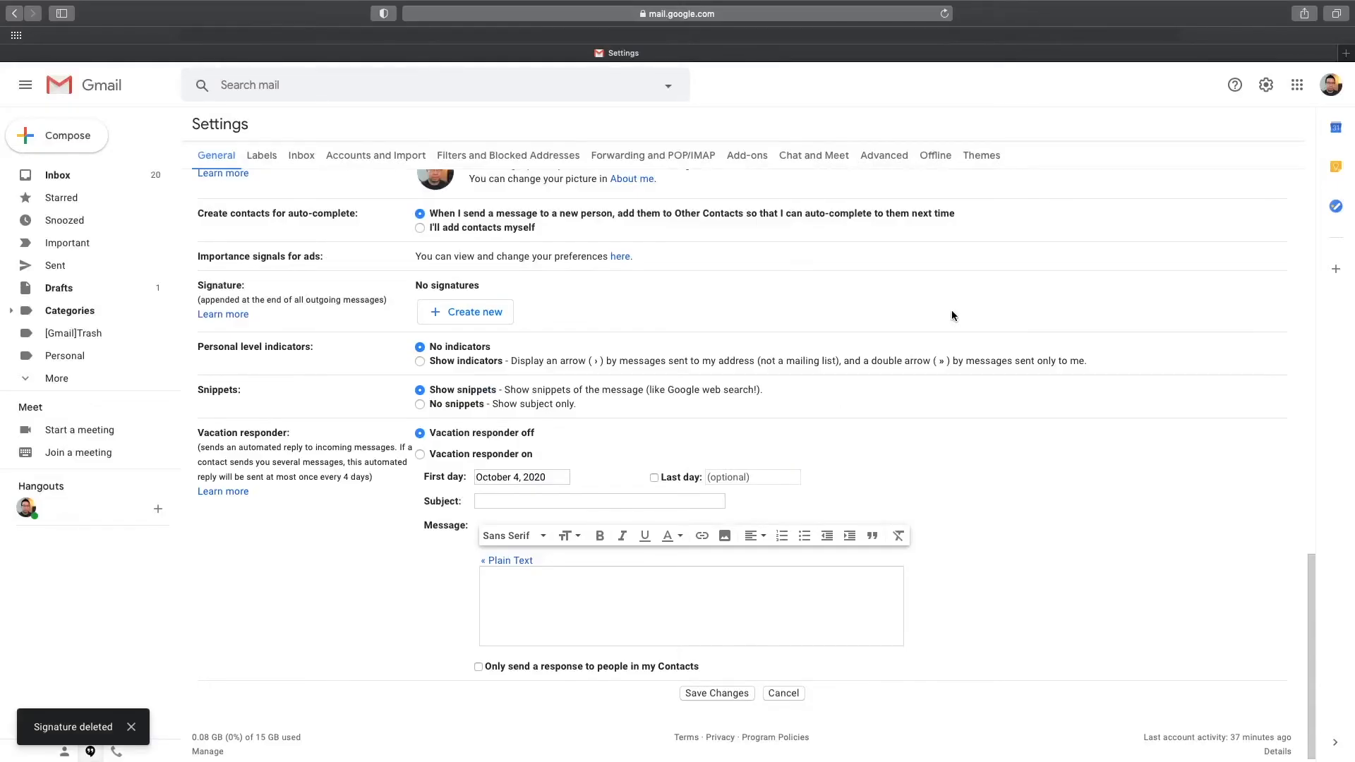